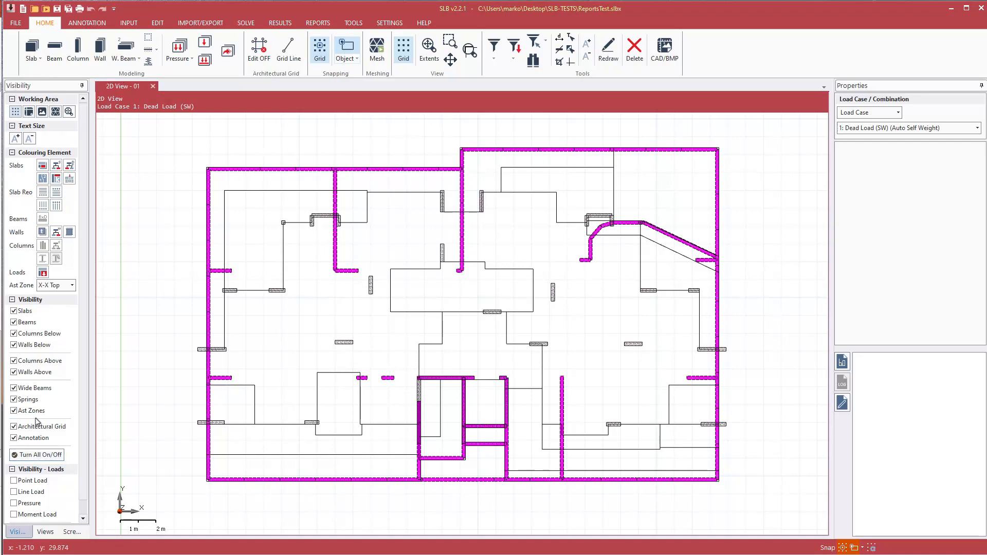
mouse_move(76, 535)
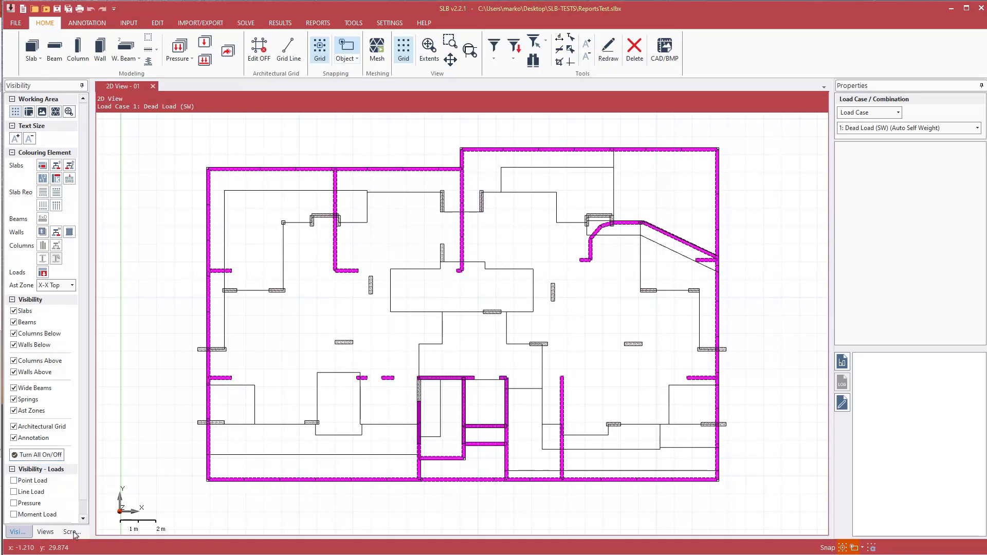
Show the empty Screenshot Manager panel in the left dock
click(70, 531)
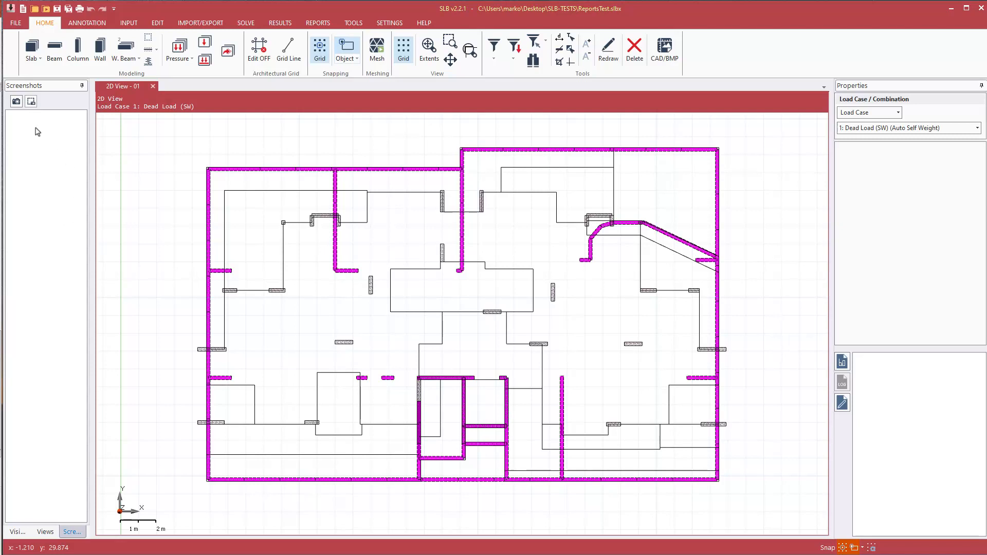
mouse_move(16, 101)
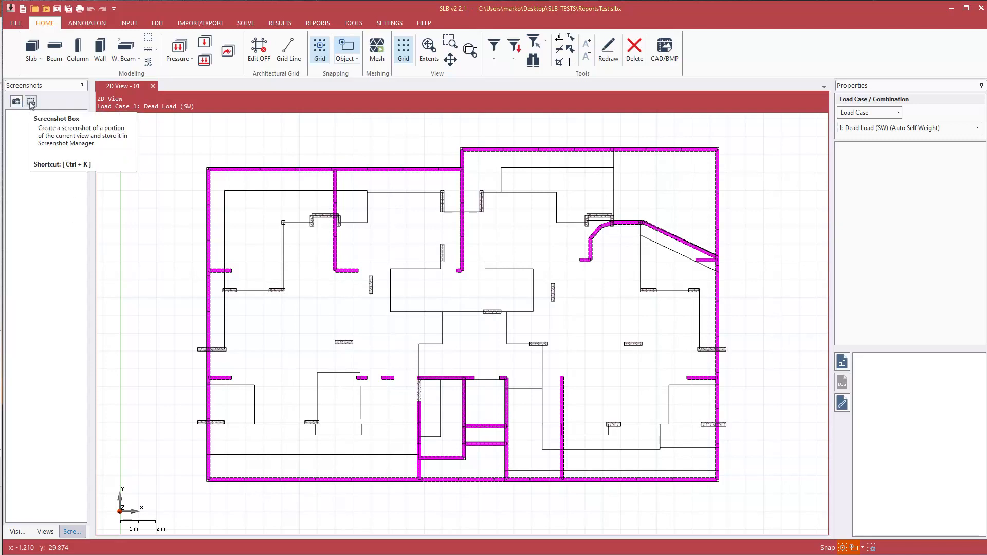
mouse_move(204, 110)
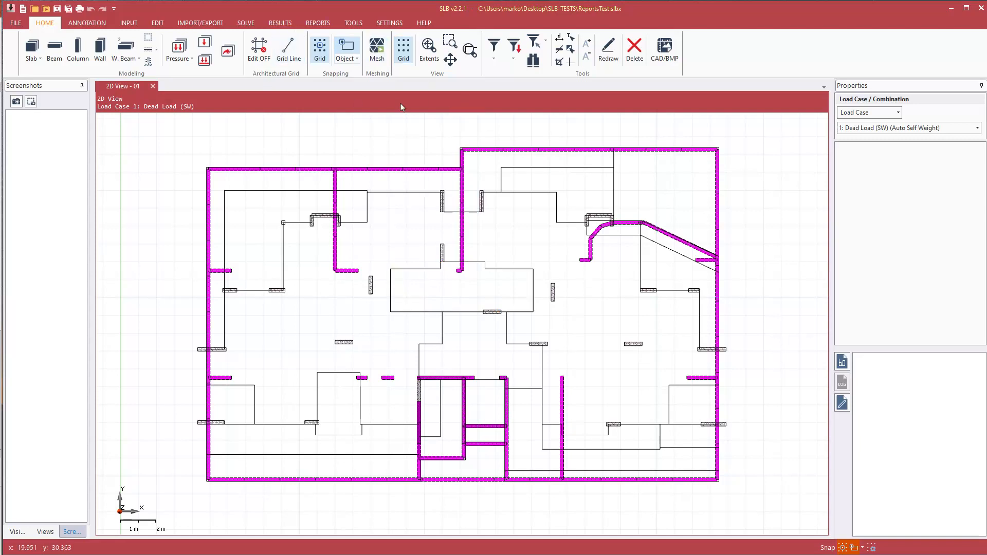
Switch the ribbon from RESULTS to the REPORTS commands
click(280, 22)
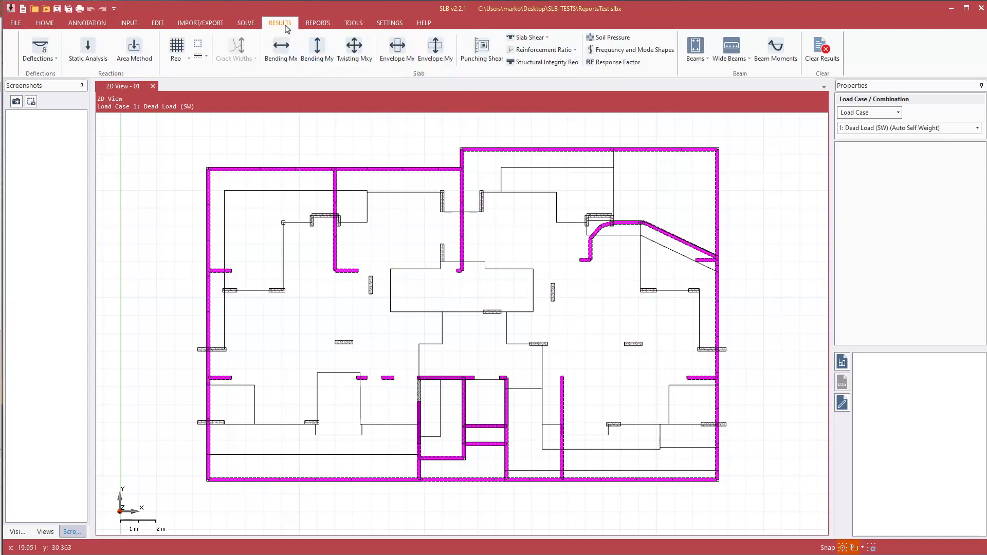
click(318, 22)
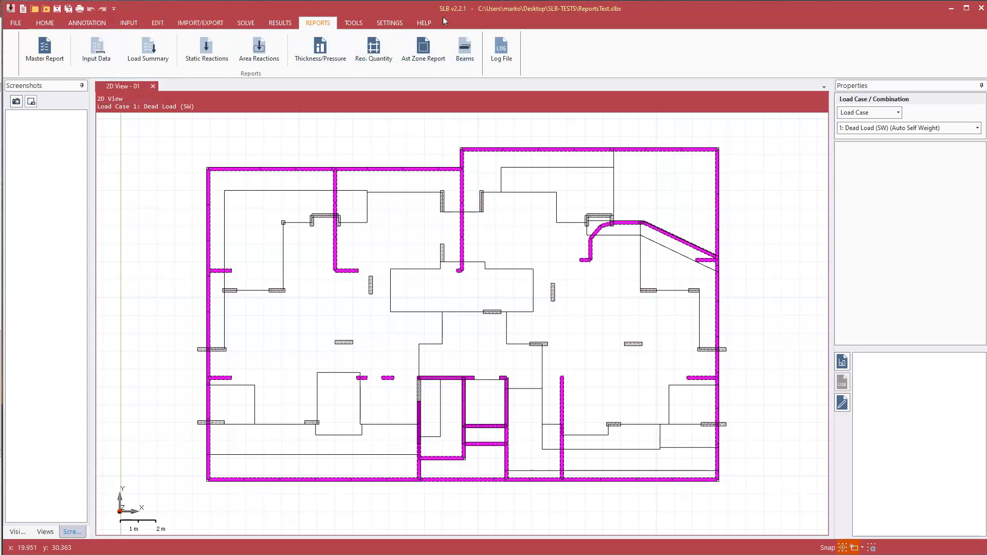
mouse_move(230, 84)
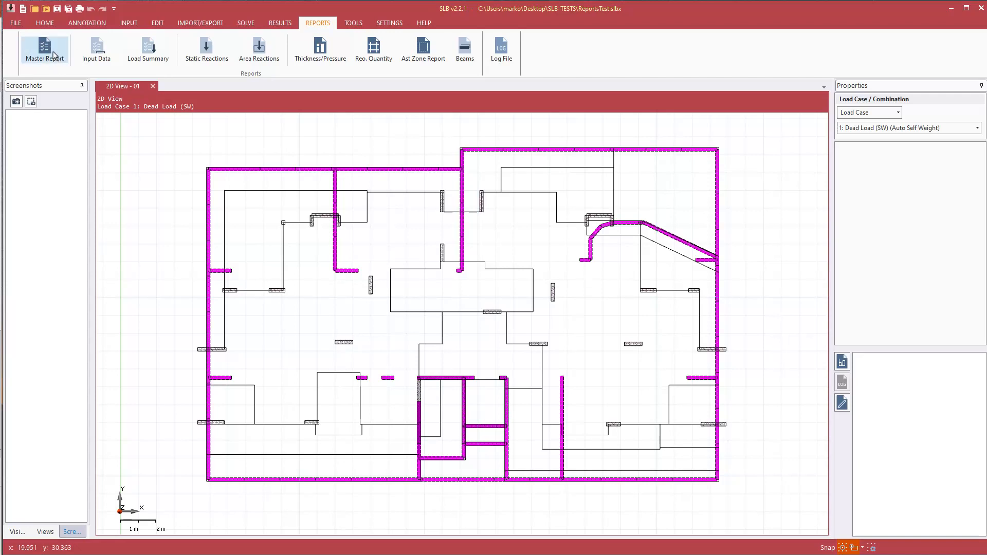
Open Master Report, check its empty Screenshots tab, and return to the Reports list
click(45, 49)
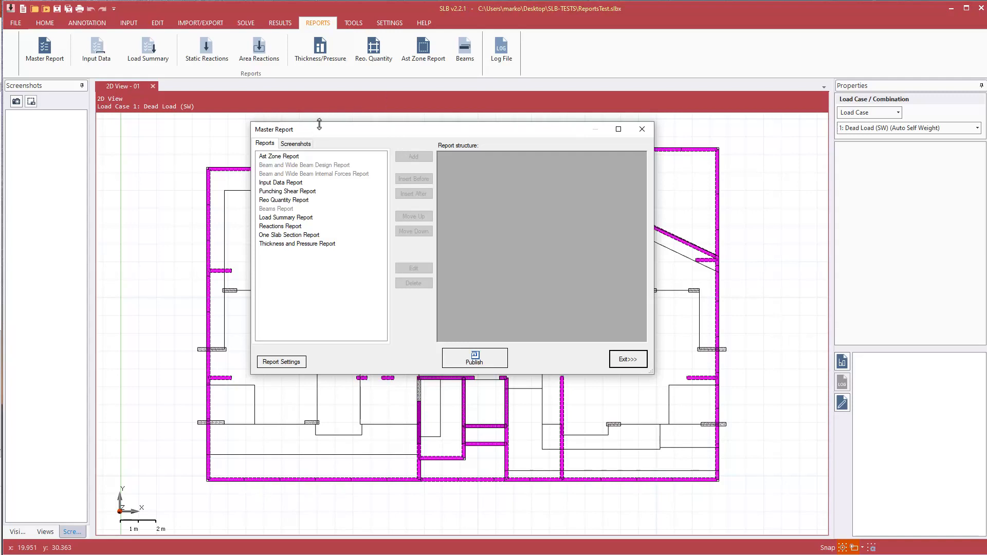
mouse_move(326, 148)
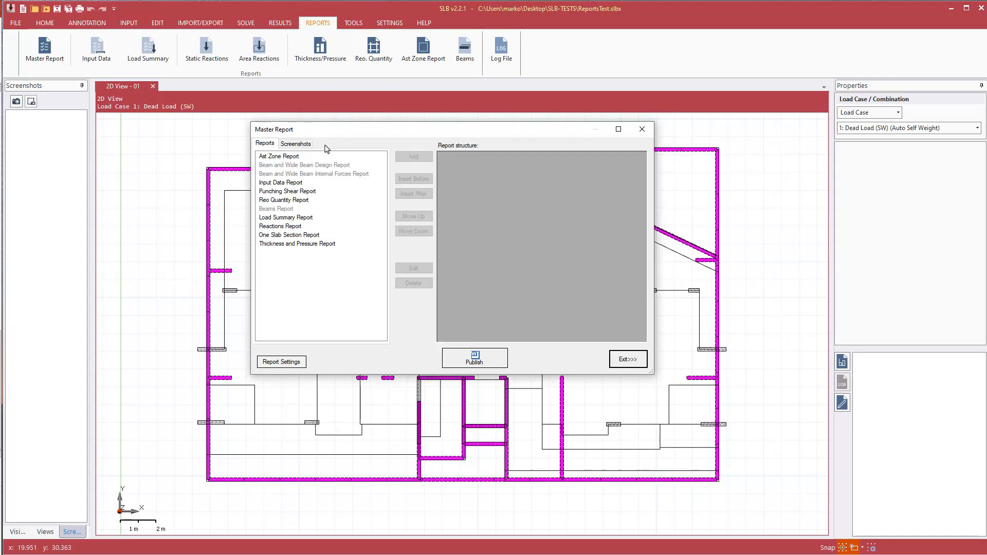
mouse_move(264, 227)
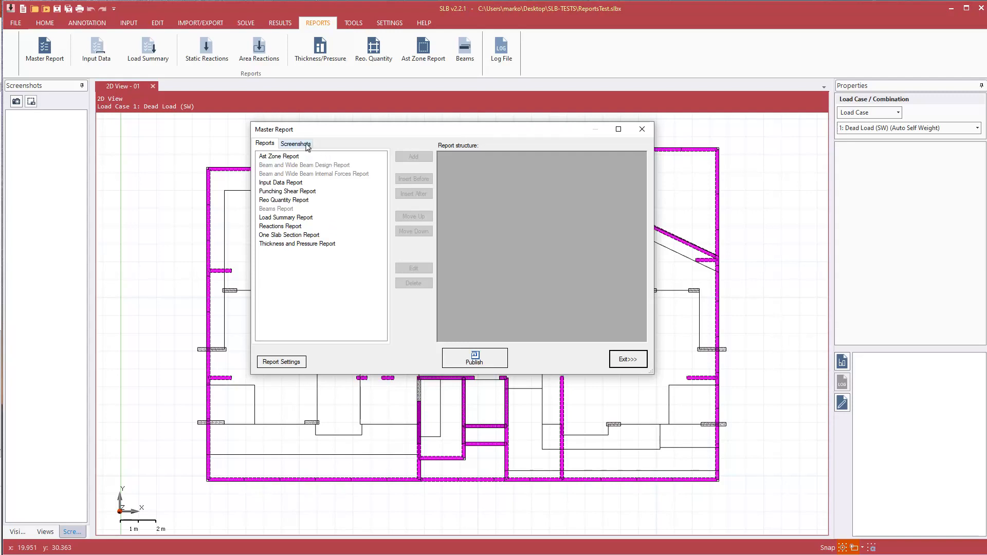
click(295, 143)
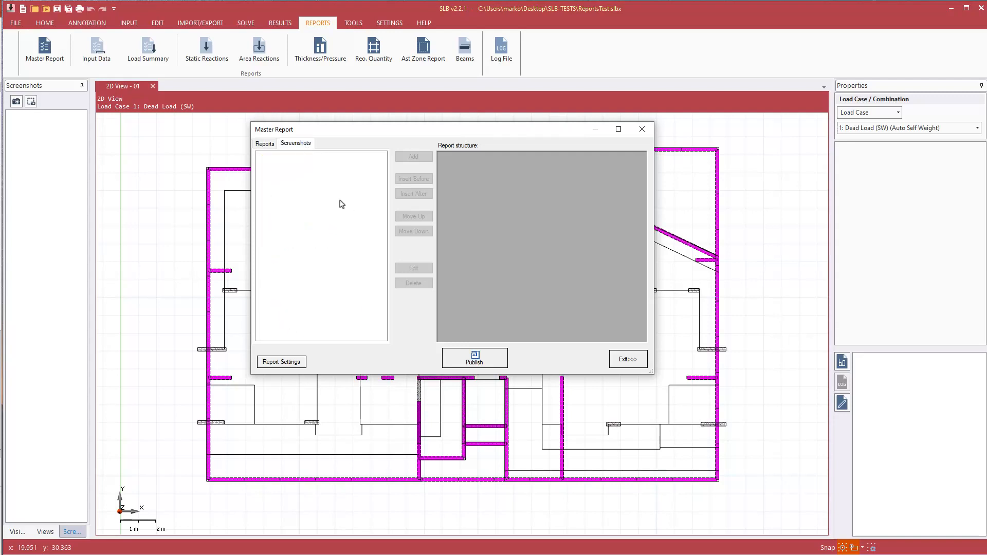
click(265, 143)
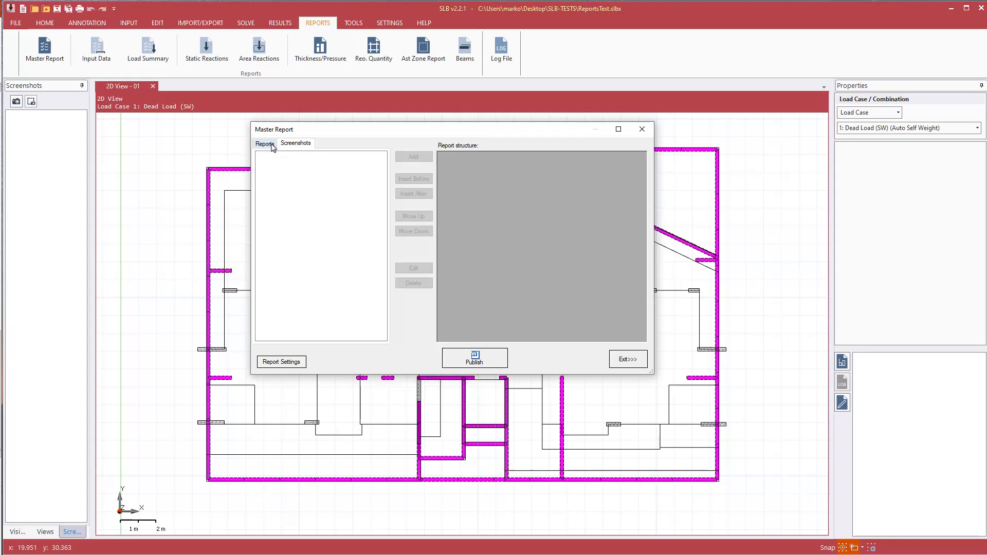
click(266, 143)
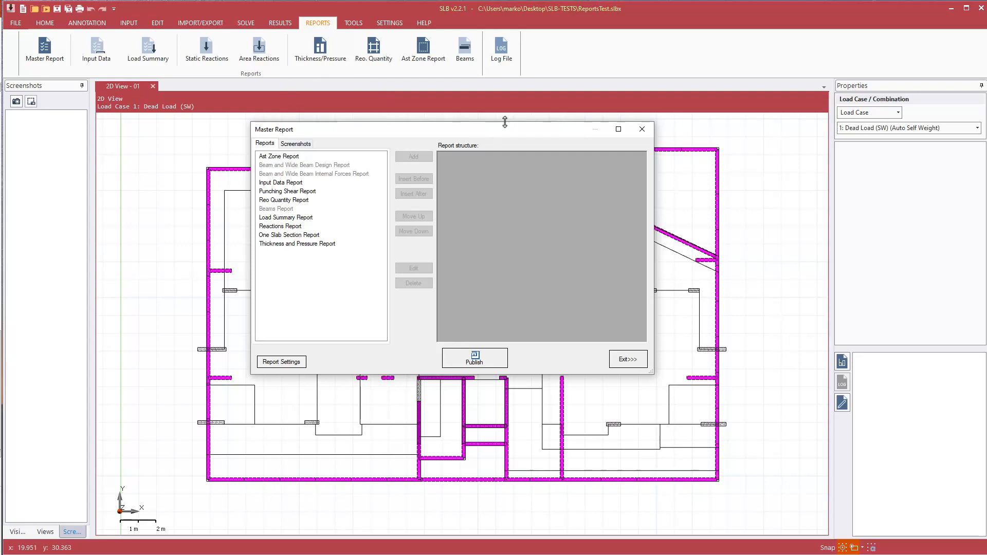
mouse_move(432, 263)
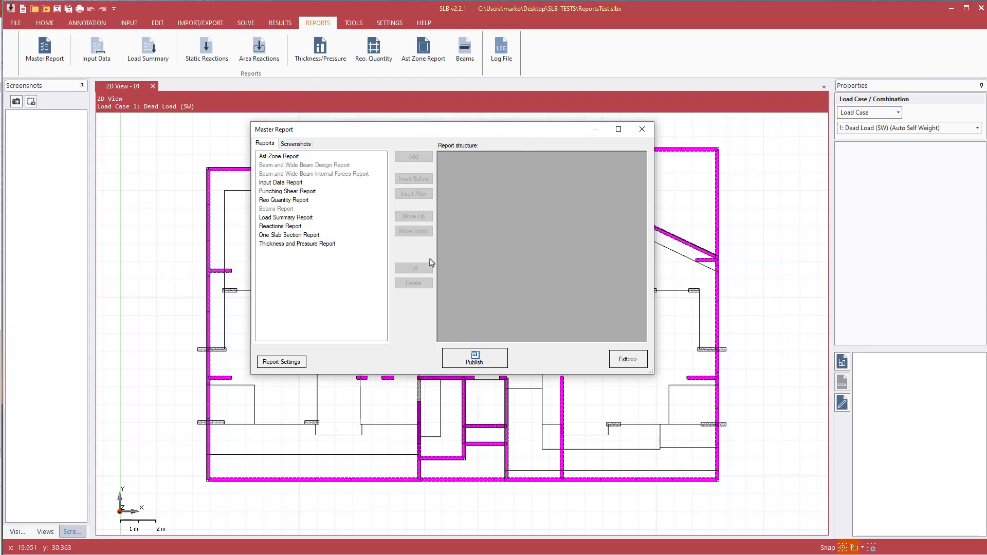
mouse_move(633, 231)
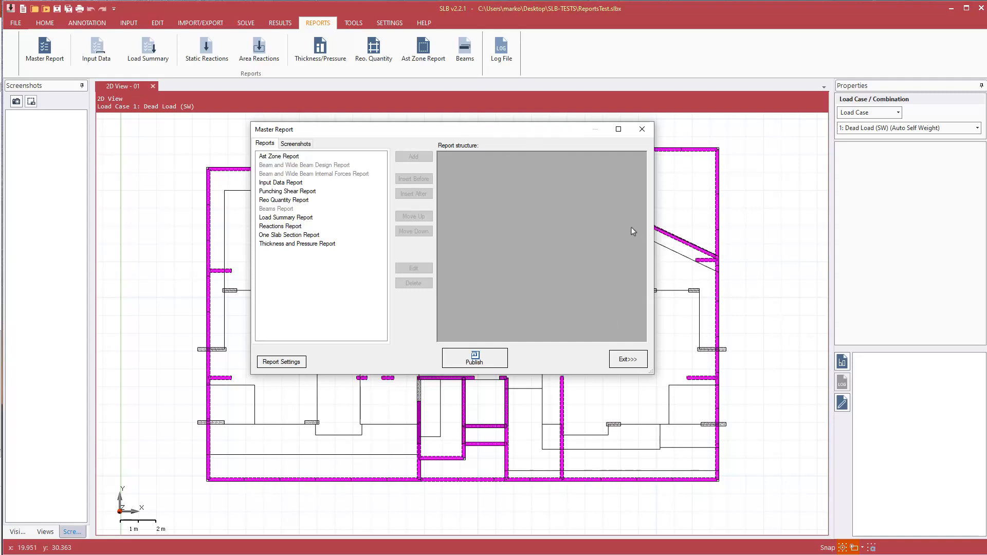
mouse_move(424, 138)
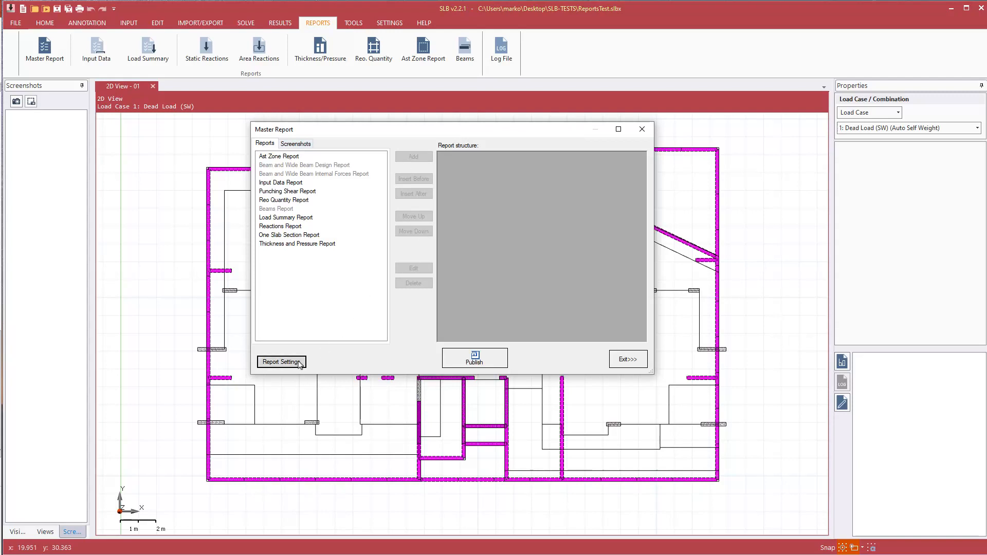
Review the Word export and Master Report options in Report Settings, then cancel
click(281, 362)
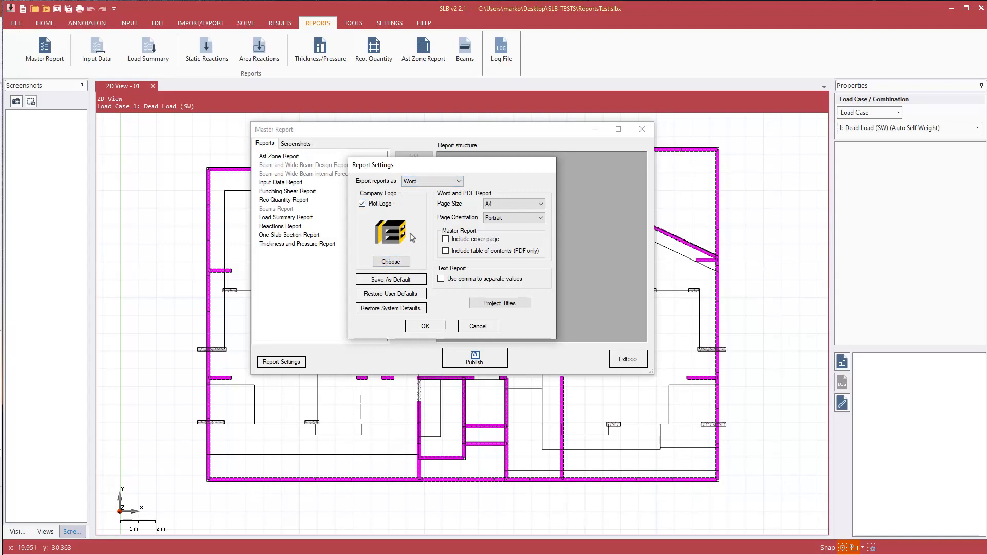
click(499, 303)
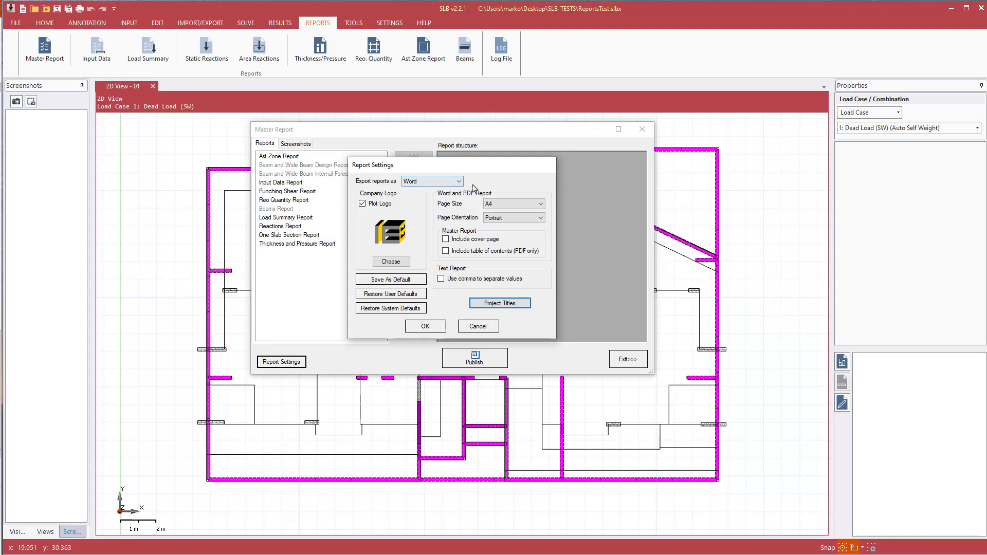
click(424, 326)
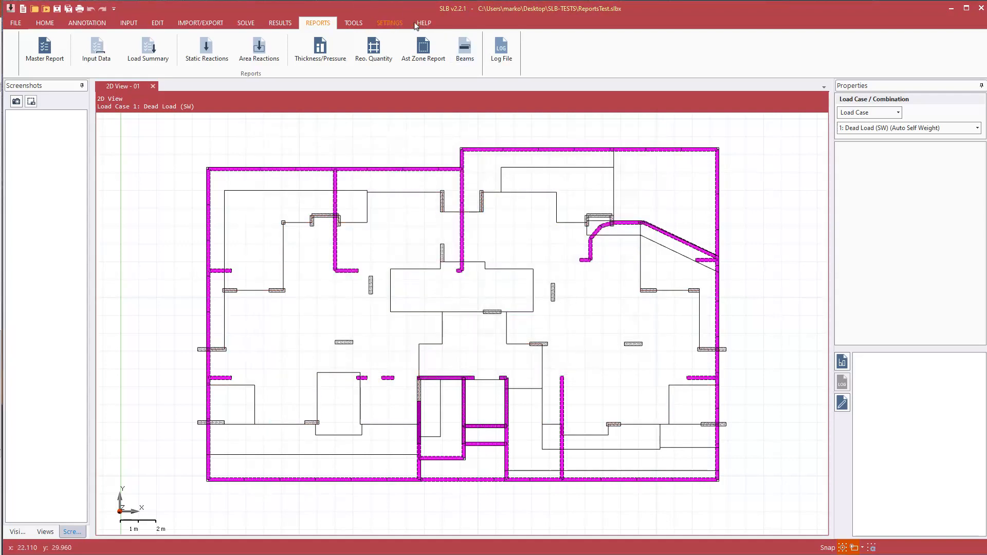
click(388, 22)
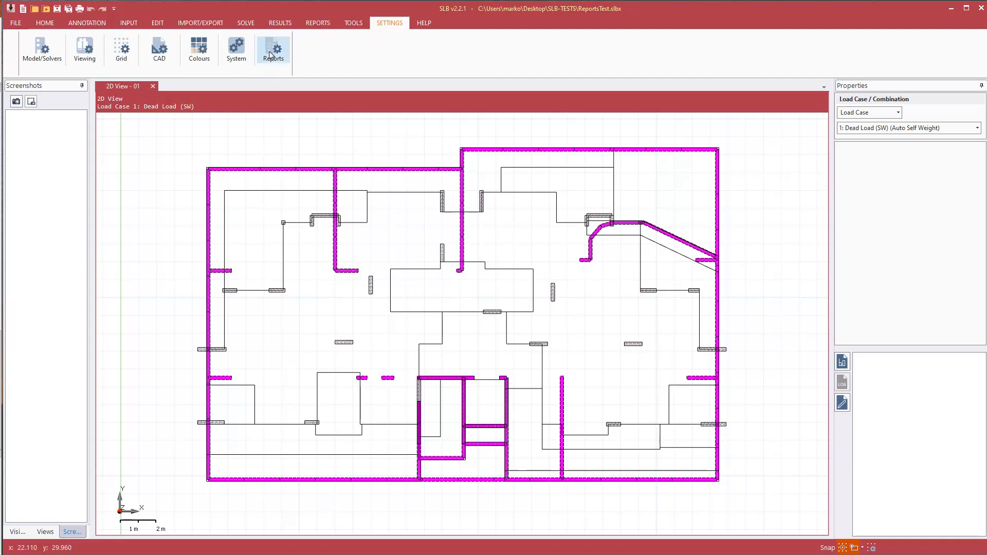
mouse_move(273, 50)
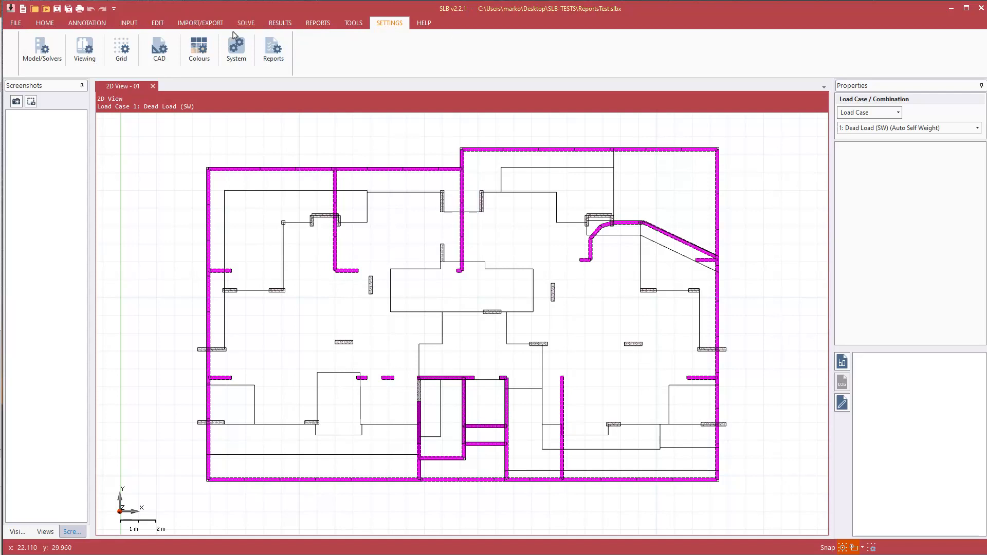
click(317, 23)
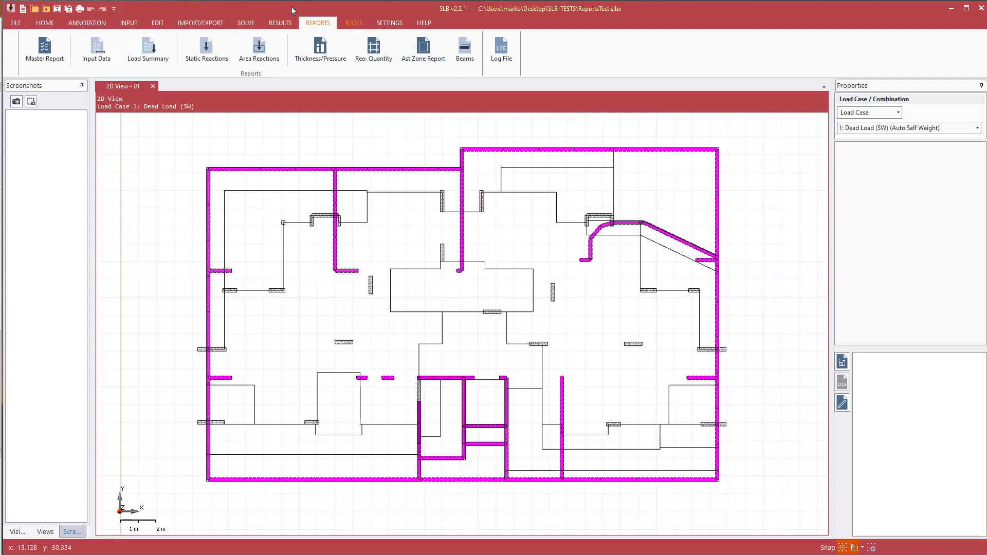
Show vertical deflection contours for combination 10 and label deflection values on the slab
click(279, 23)
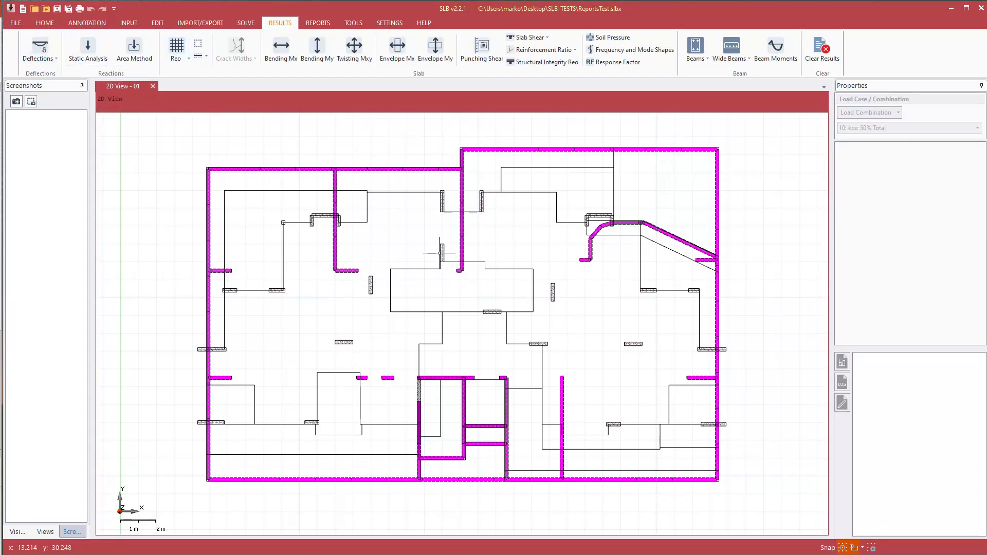
click(40, 46)
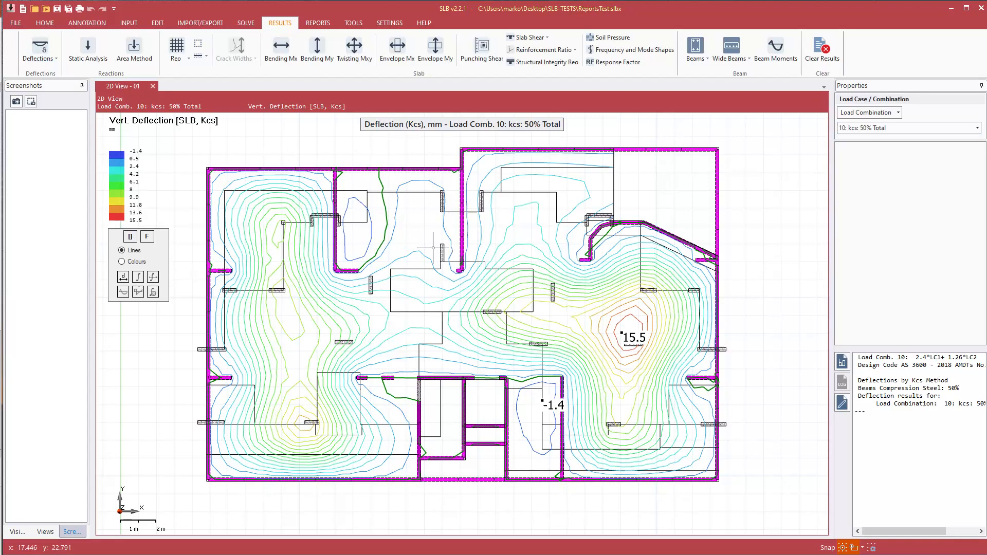
click(311, 320)
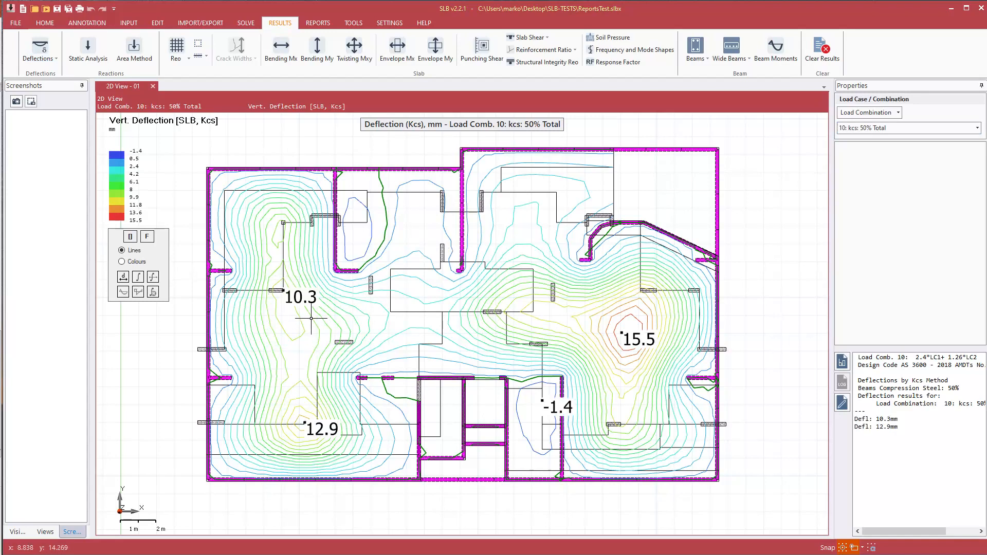
click(310, 320)
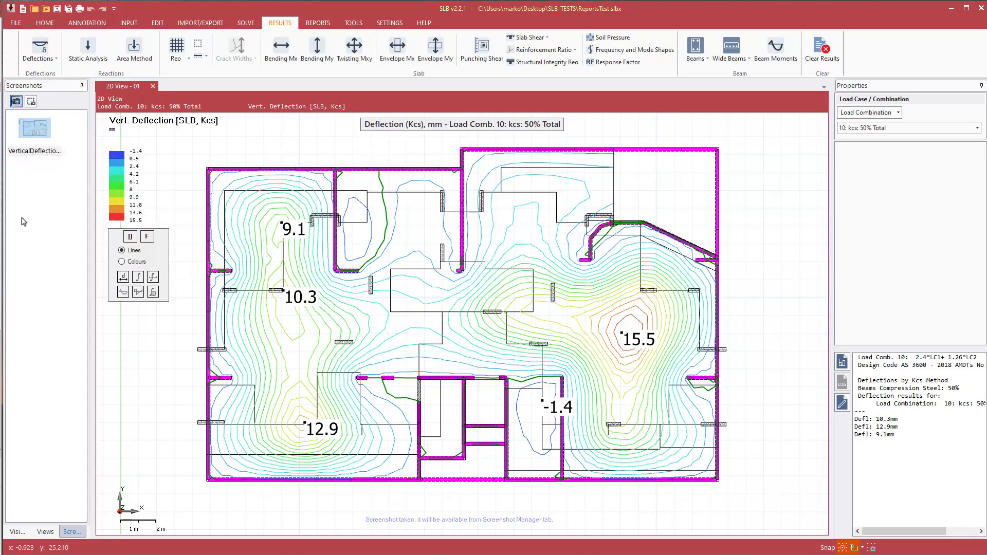
mouse_move(33, 128)
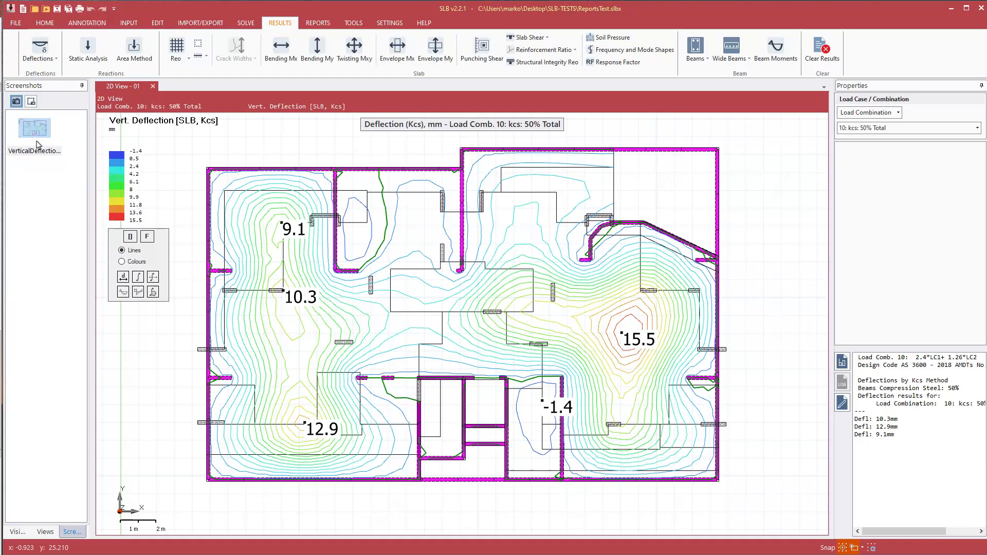
mouse_move(45, 160)
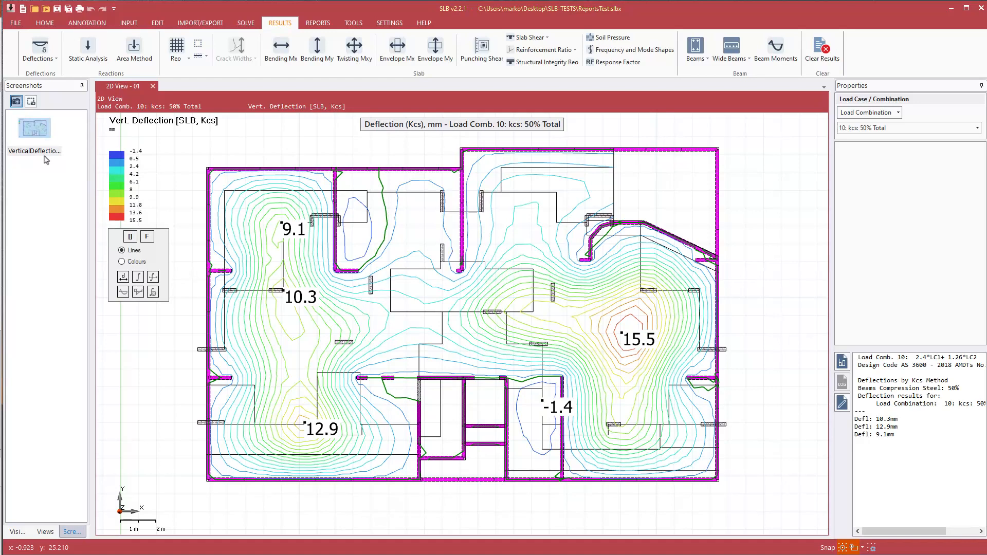
mouse_move(33, 128)
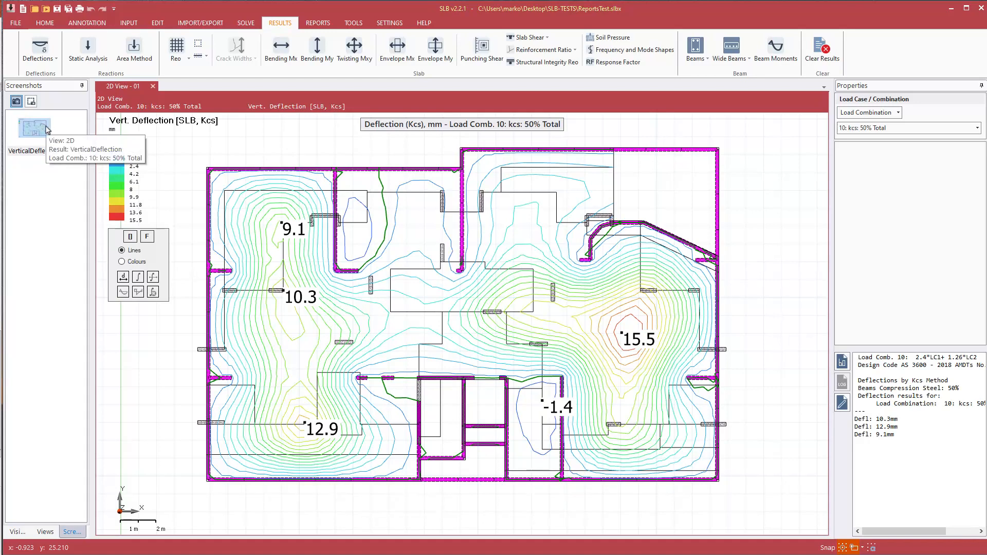
right_click(34, 128)
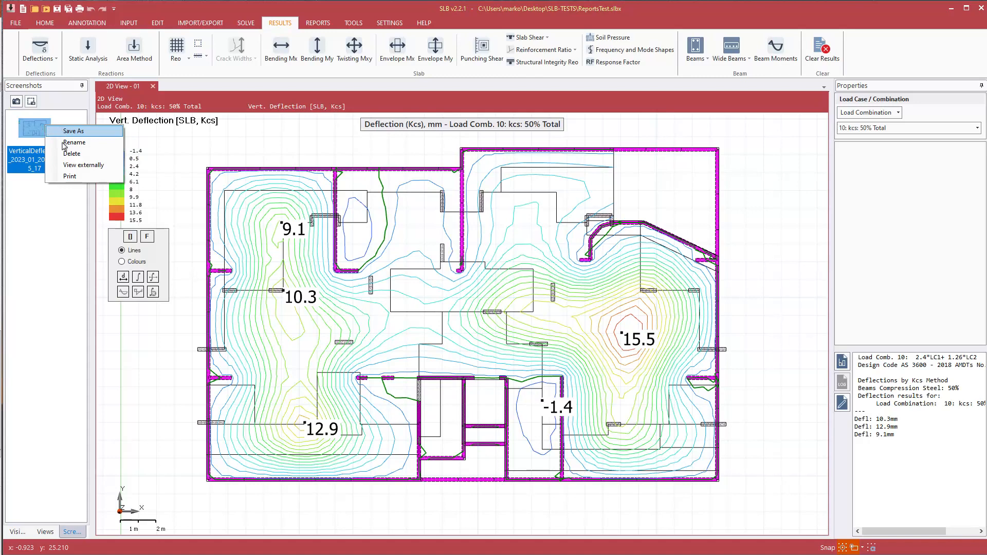
mouse_move(84, 165)
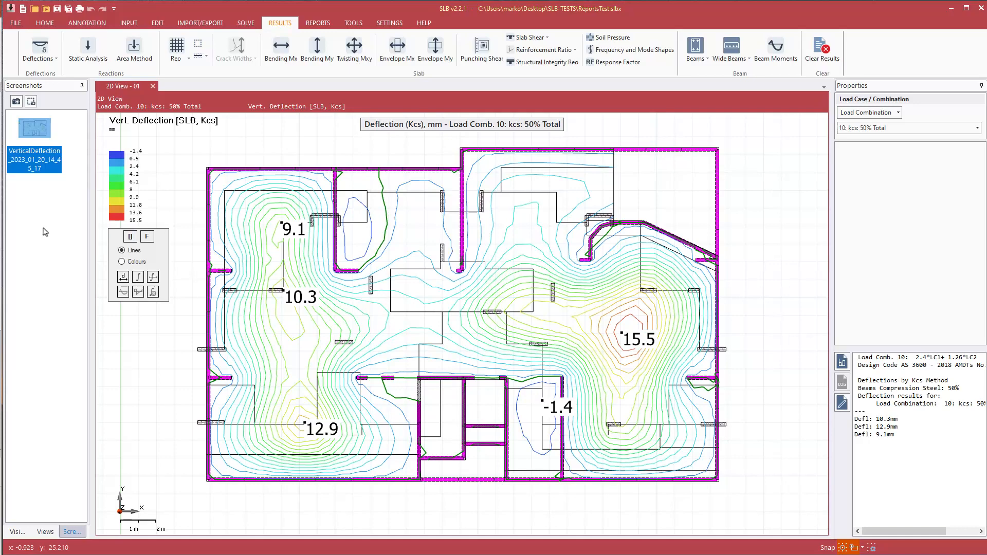
click(40, 51)
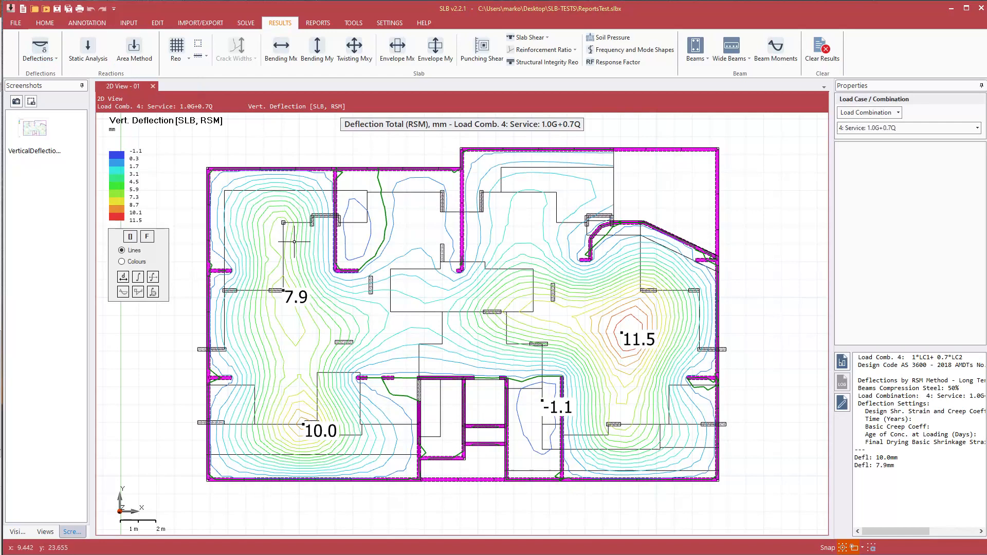
Screenshot the RSM and long-term EC2 deflection plots for service combination 4
click(293, 230)
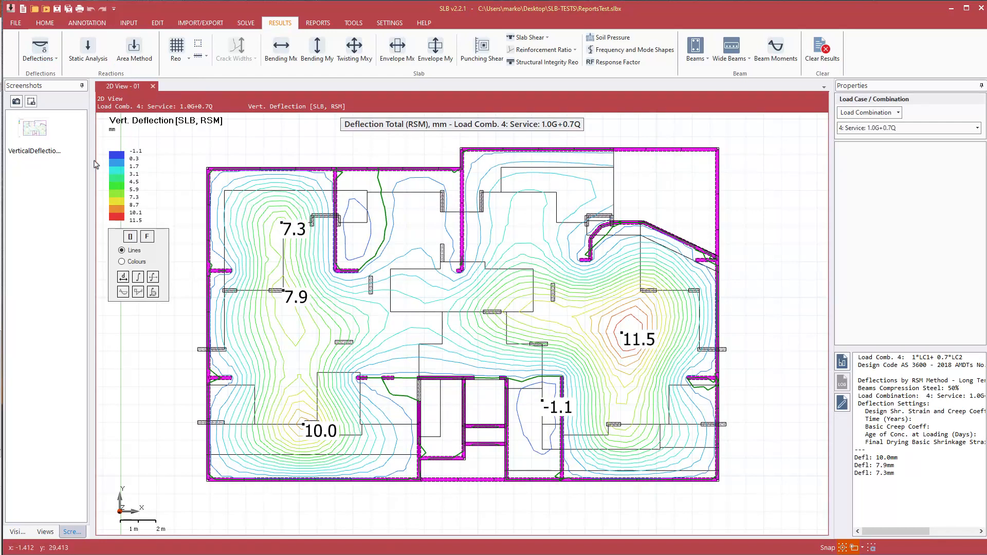
click(16, 101)
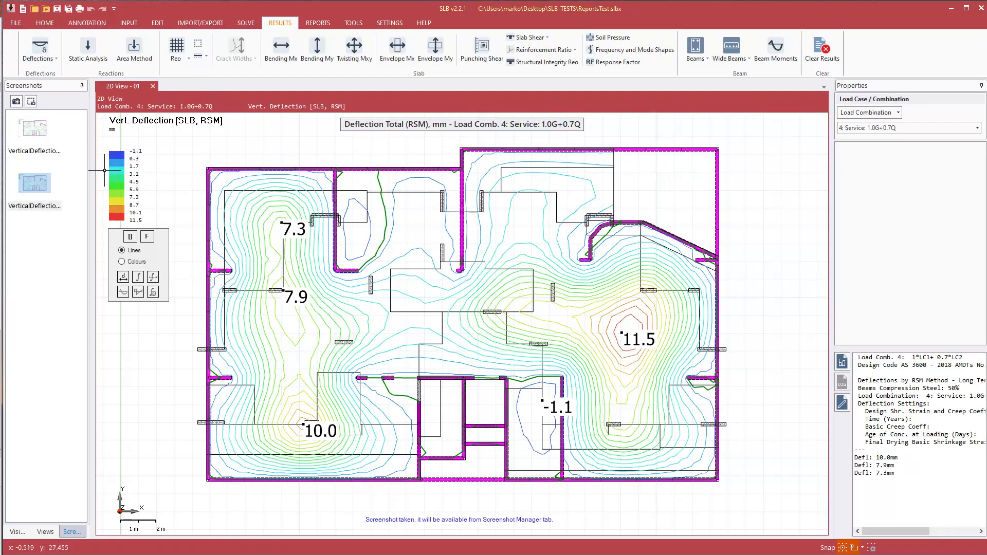
click(36, 49)
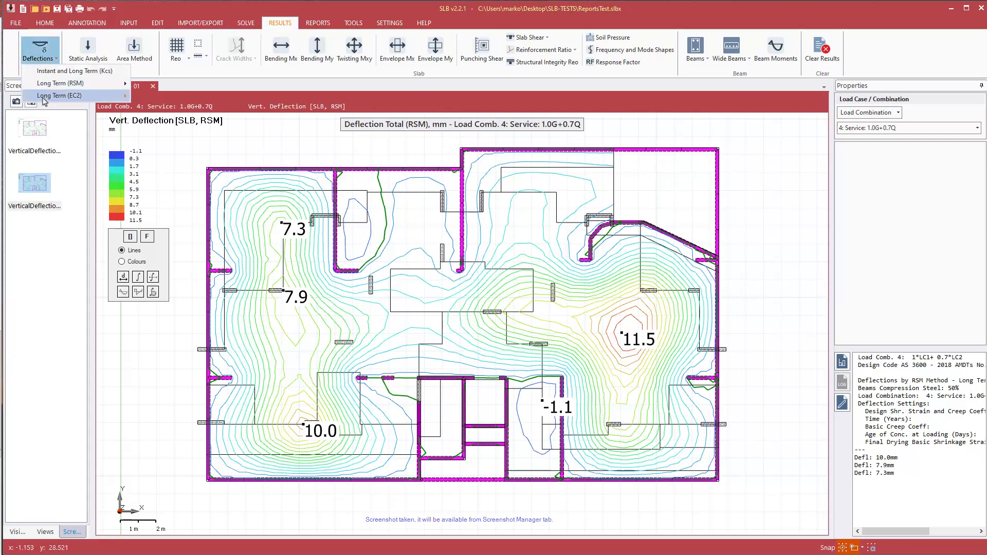
click(61, 95)
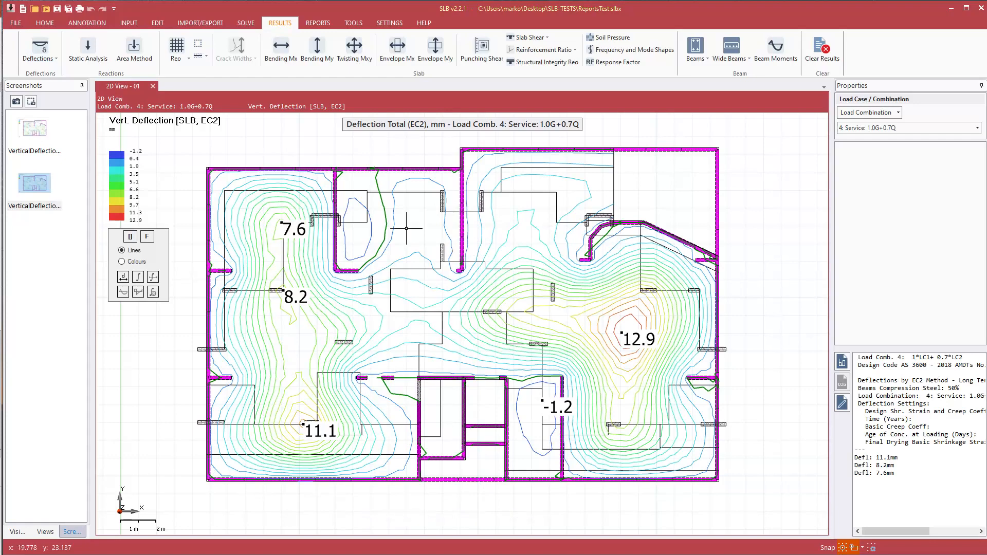
click(16, 101)
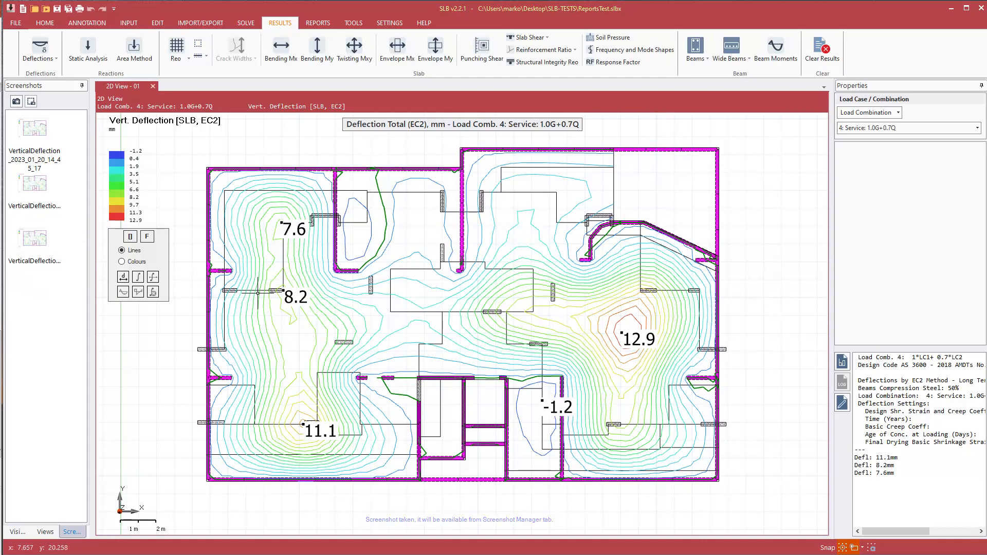
mouse_move(321, 100)
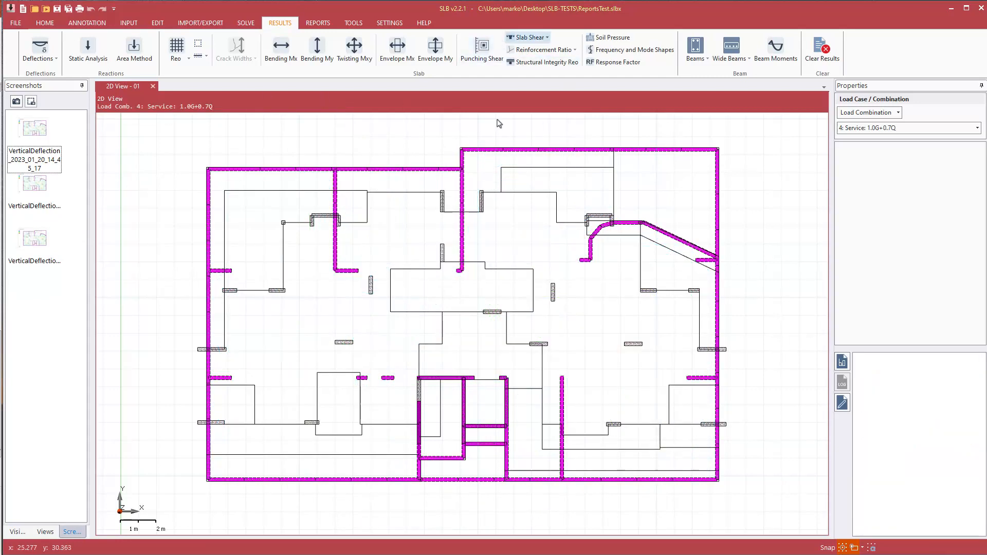
Run the punching shear check for all columns and walls, 17 of 18 passing
click(480, 48)
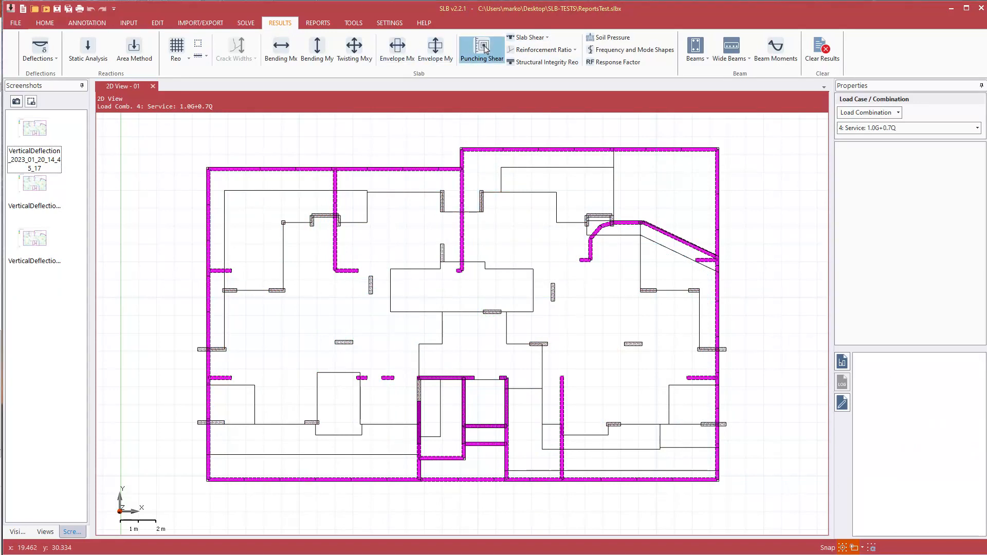
click(481, 50)
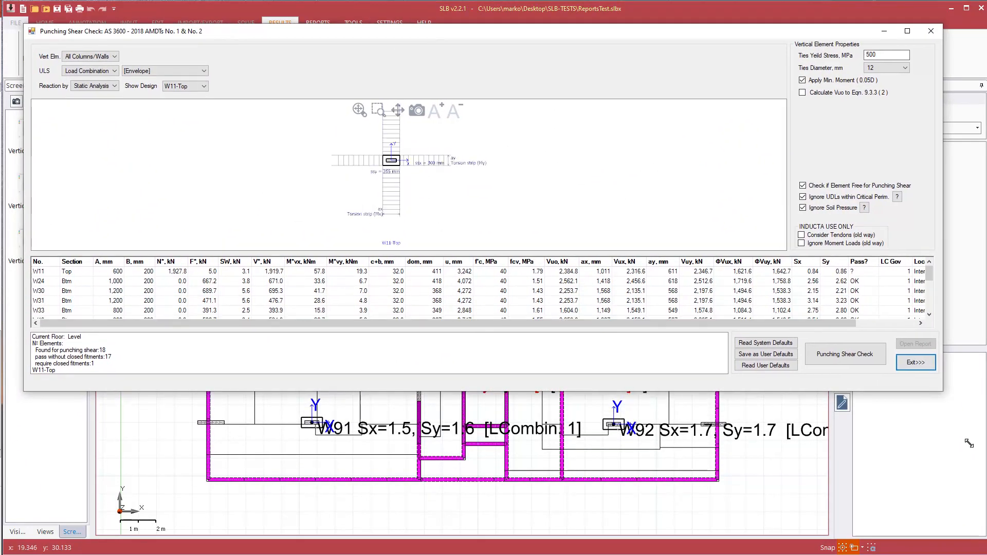
click(845, 354)
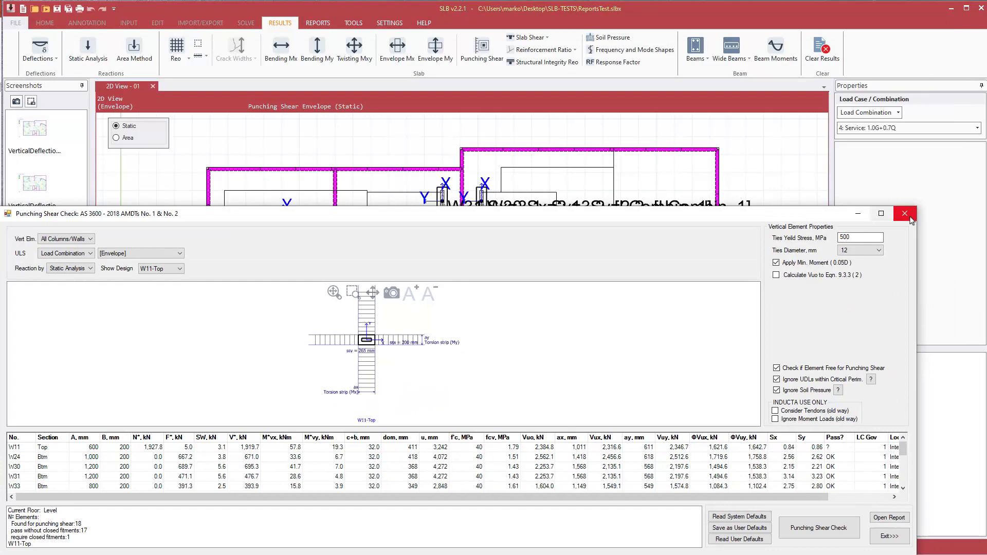
Close the check window and drag the overlapping Sx/Sy wall labels apart
click(905, 214)
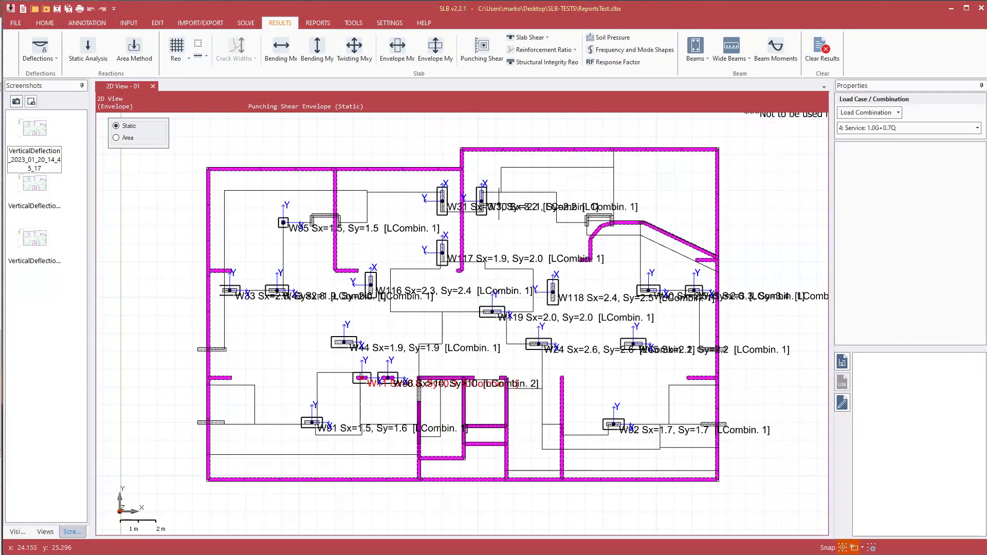
drag(302, 228, 276, 146)
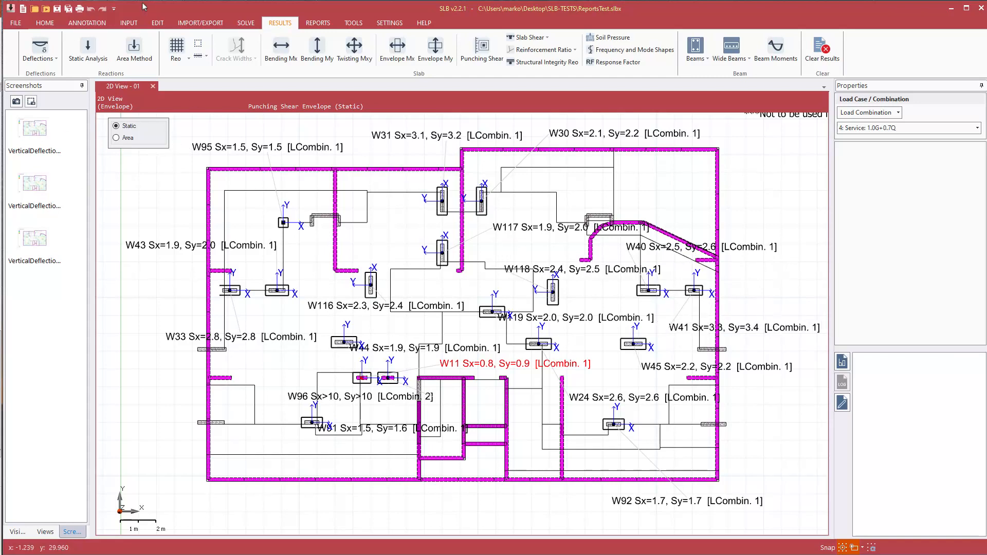
mouse_move(34, 239)
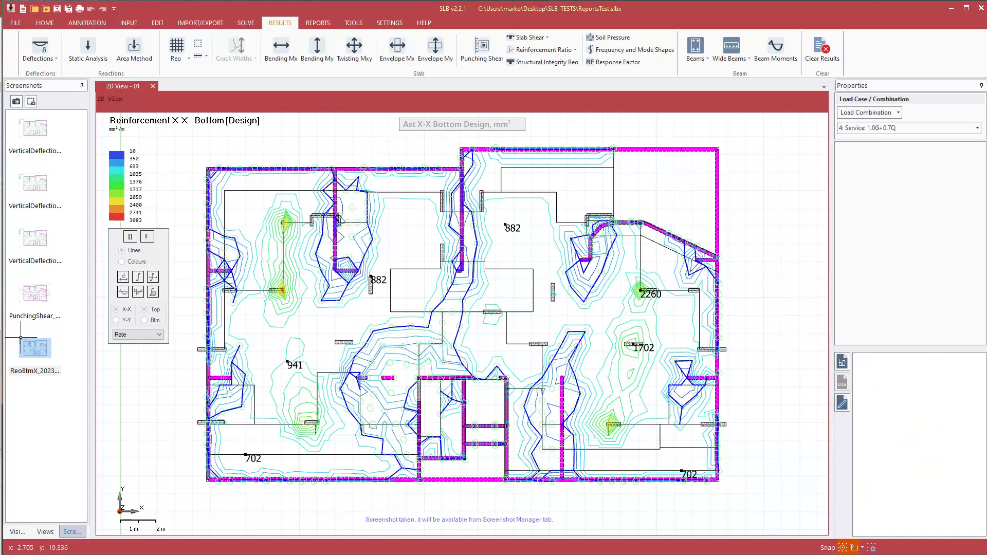
Show the top X-X reinforcement design contours
click(143, 310)
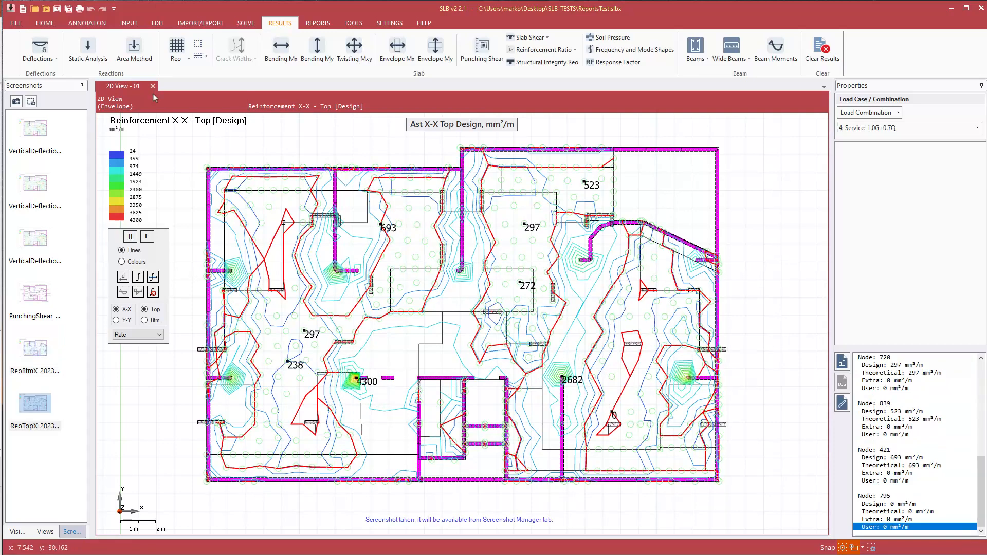
mouse_move(39, 122)
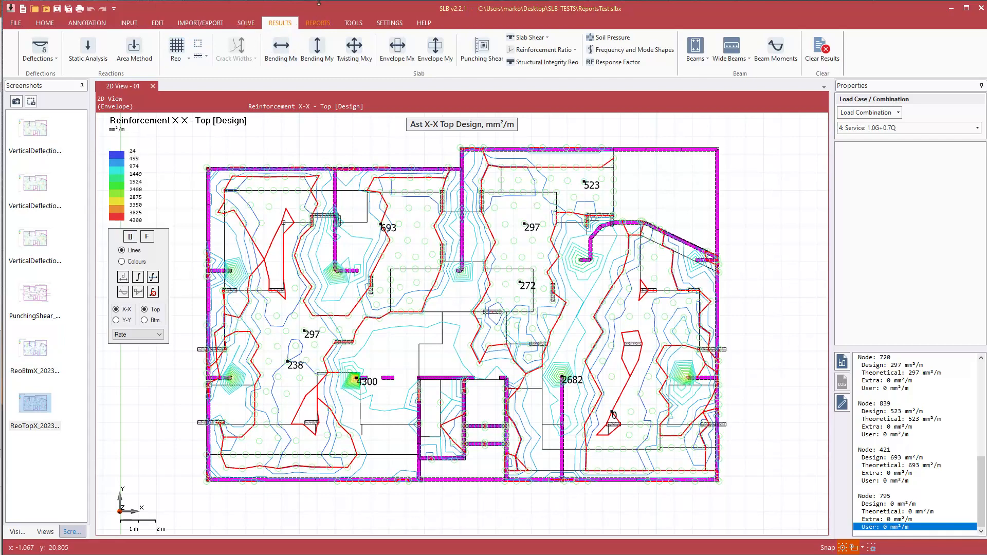
Open Master Report and add Input Data, Load Summary and Reactions reports to the structure
click(317, 23)
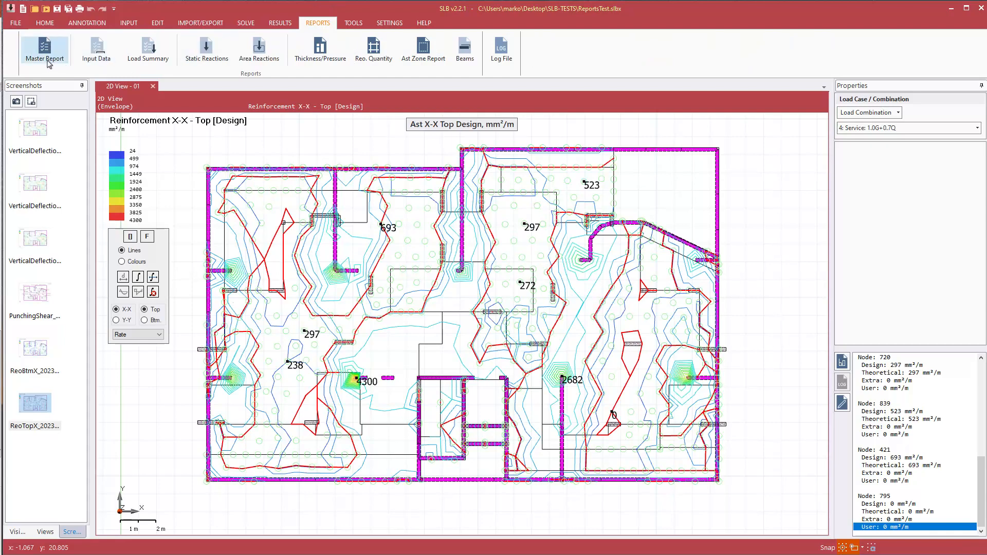
click(44, 49)
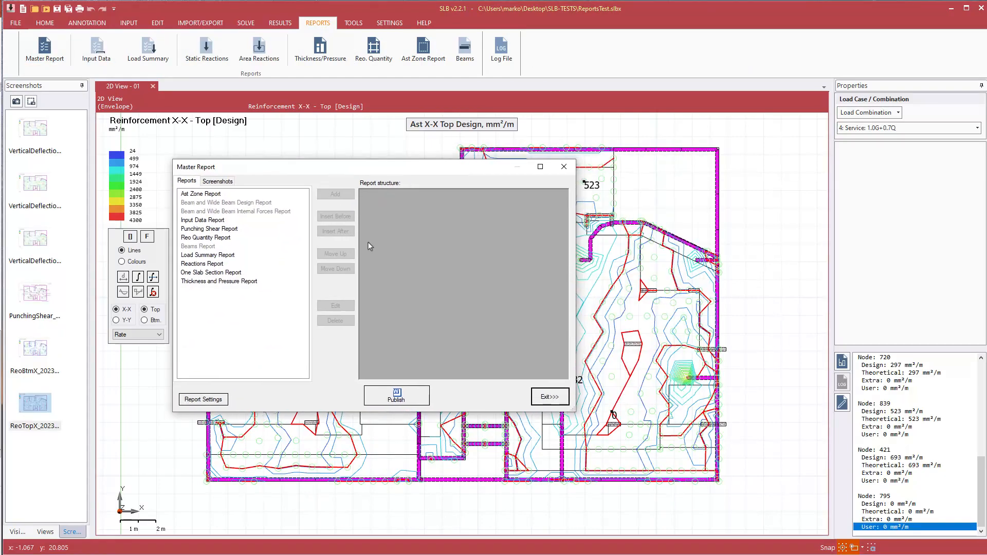
mouse_move(420, 194)
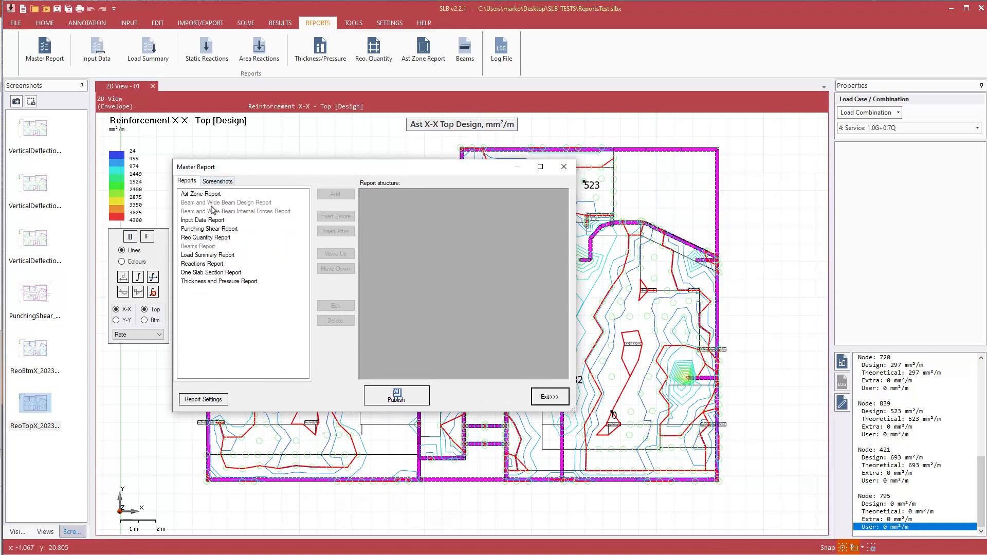
click(203, 220)
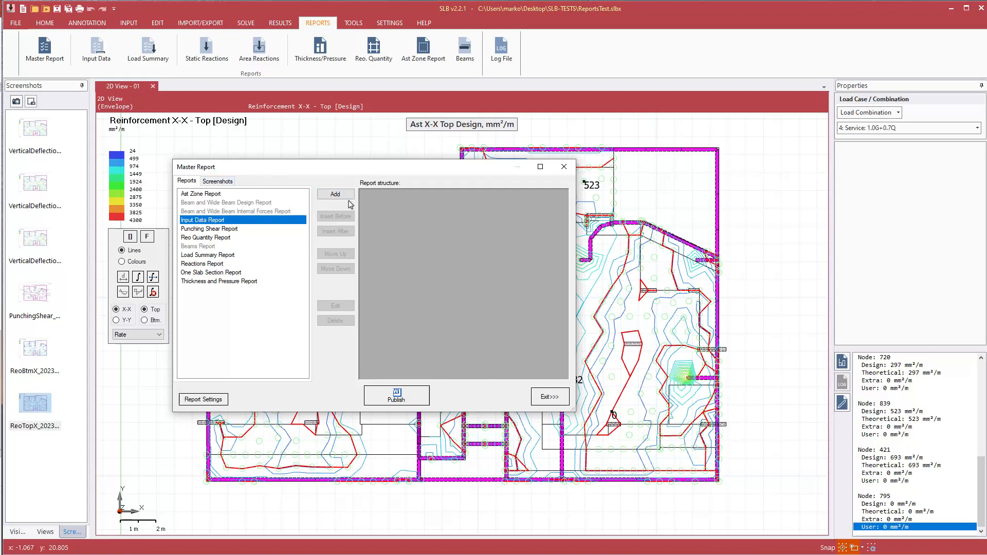
click(335, 193)
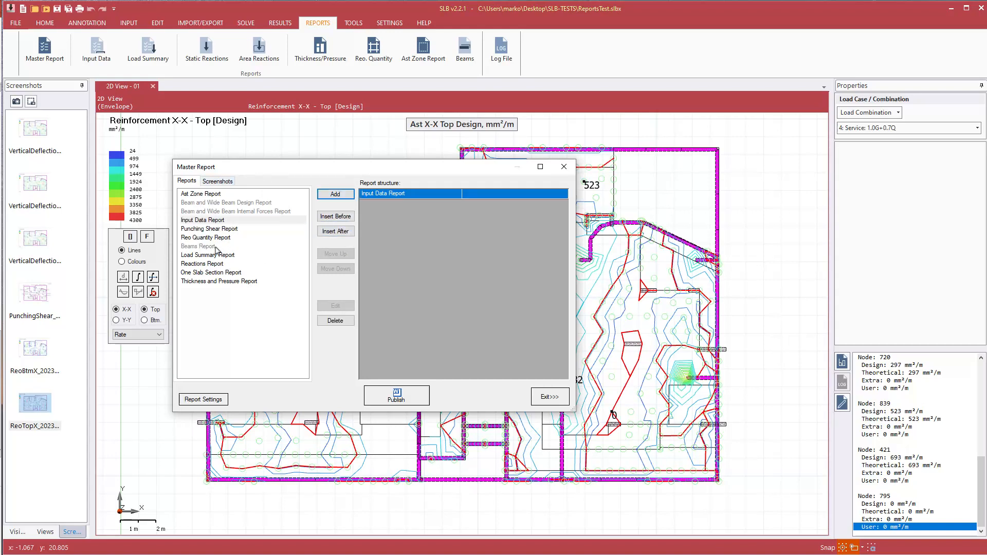
click(207, 254)
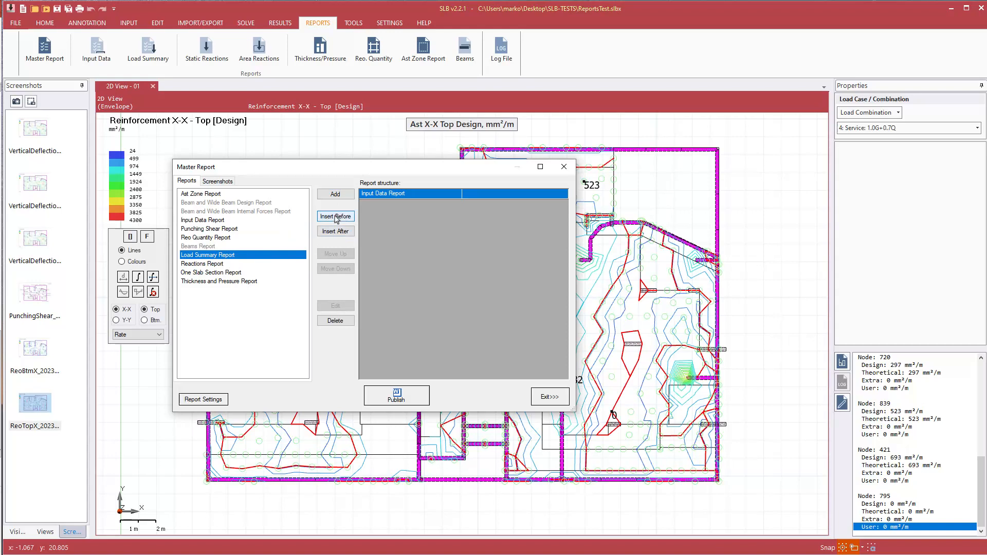
click(335, 216)
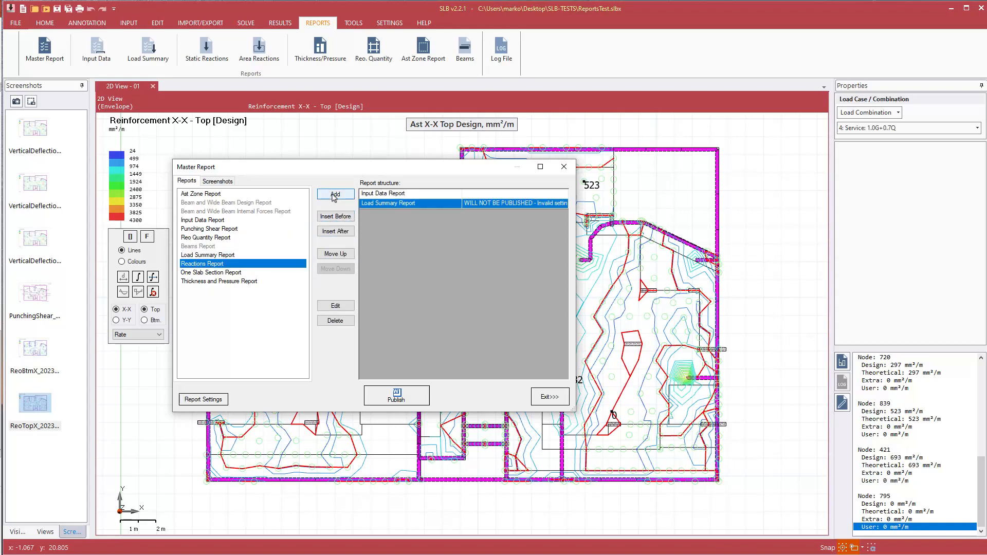
click(334, 194)
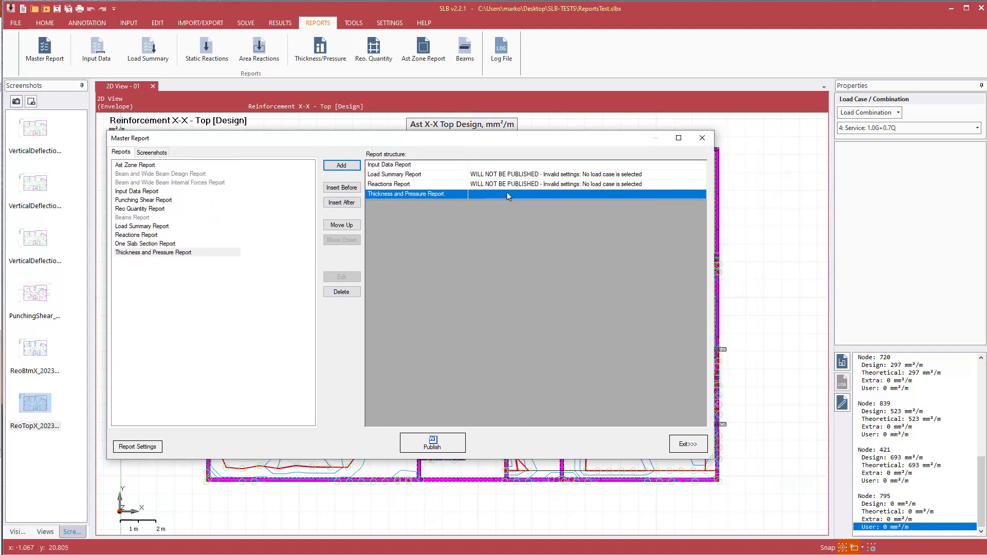
mouse_move(590, 182)
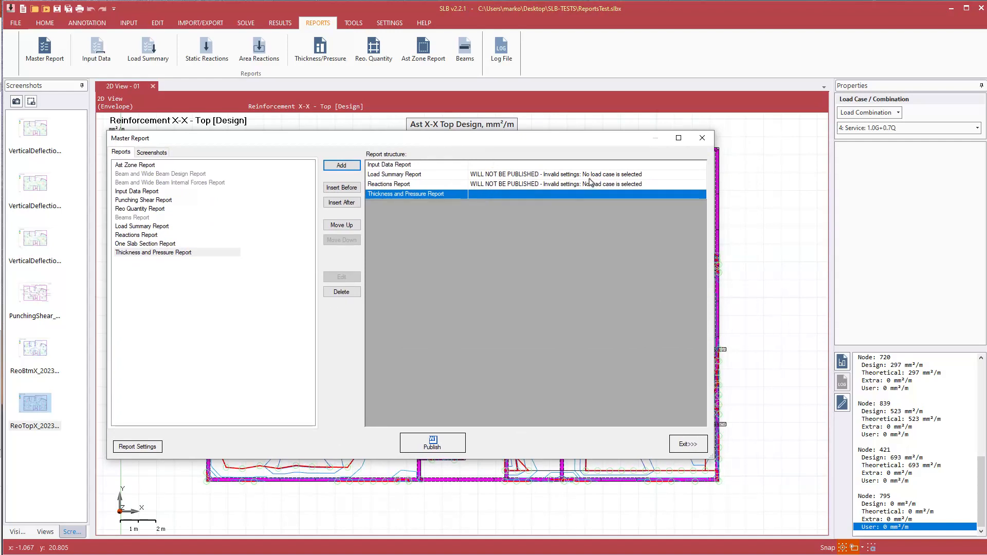
Set the Load Summary Report to Dead Load (SW), Dead Load and Live Load
click(394, 175)
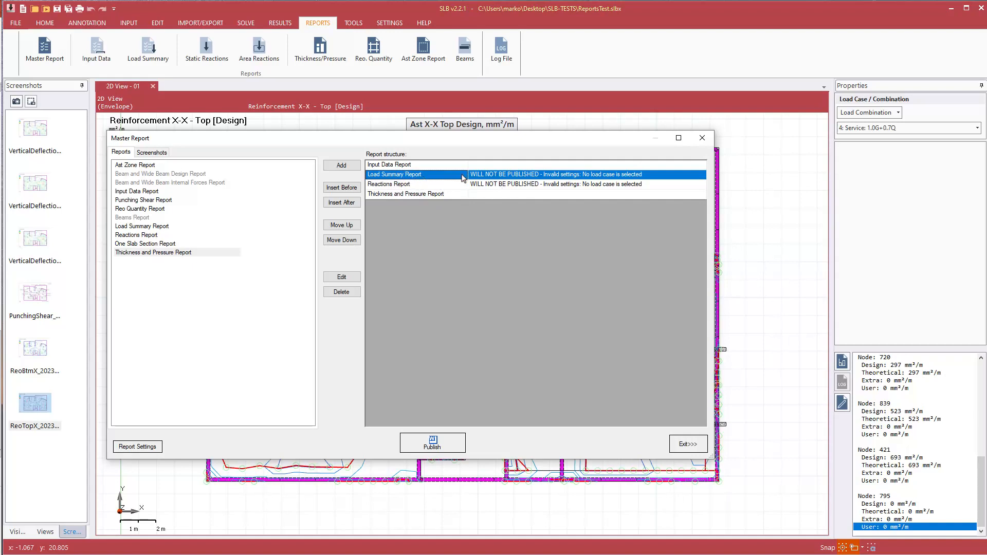
mouse_move(510, 179)
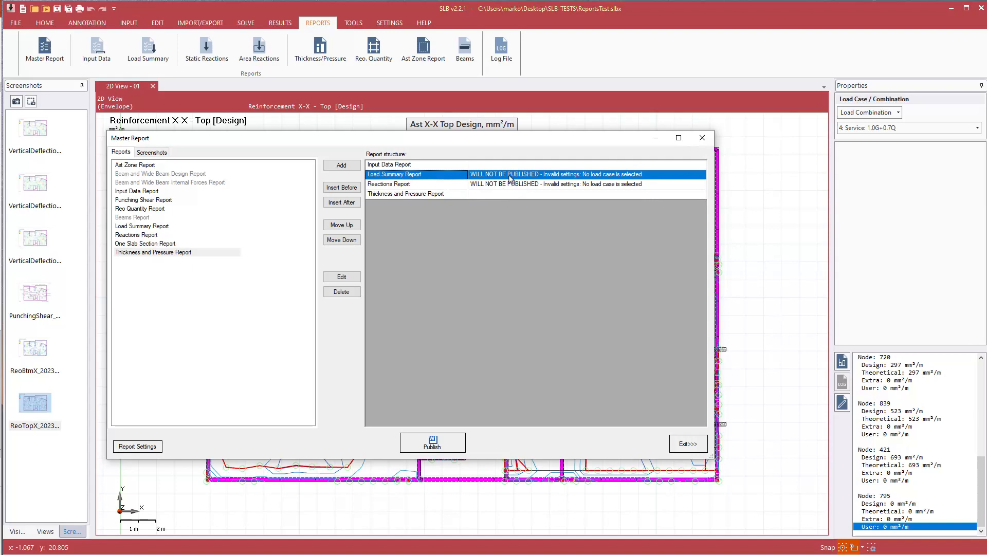
click(341, 276)
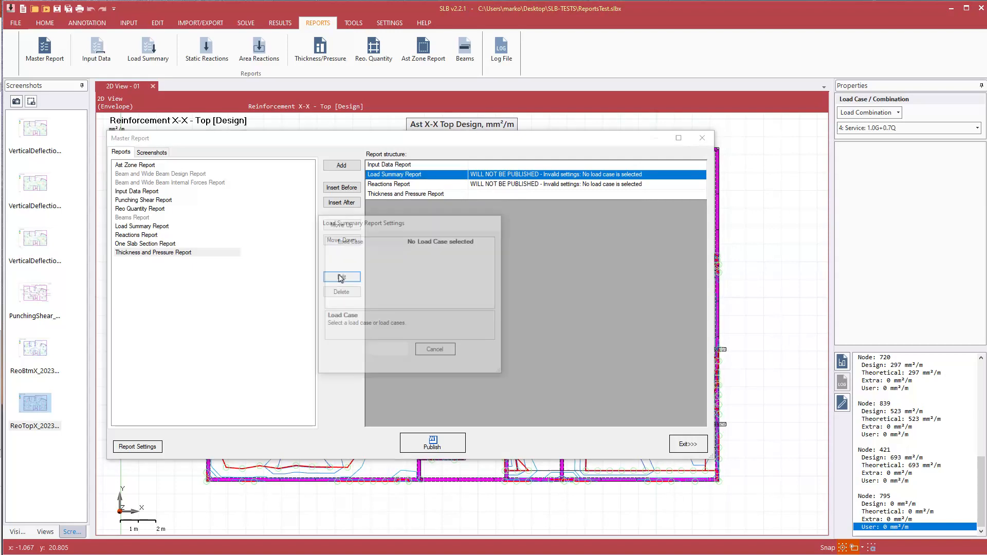
click(341, 277)
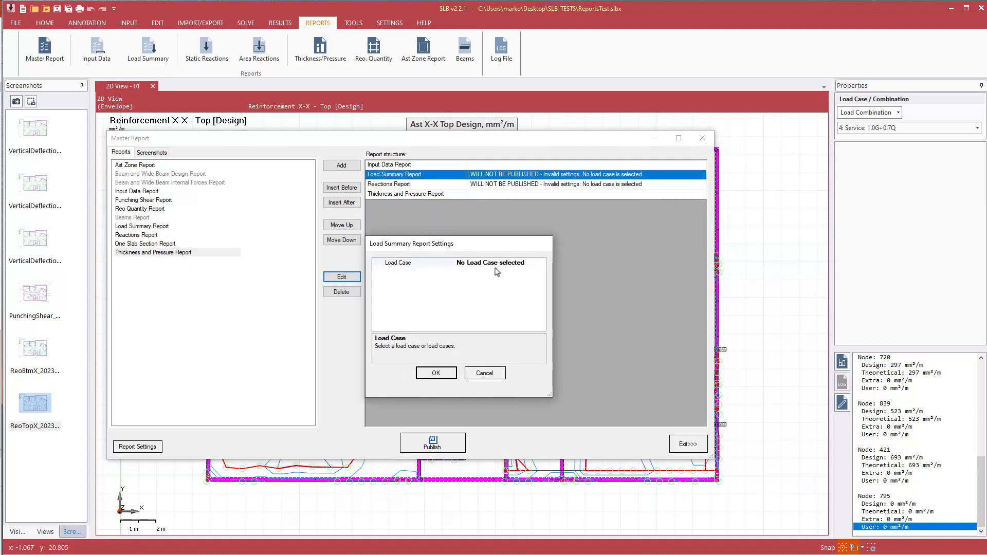
click(540, 263)
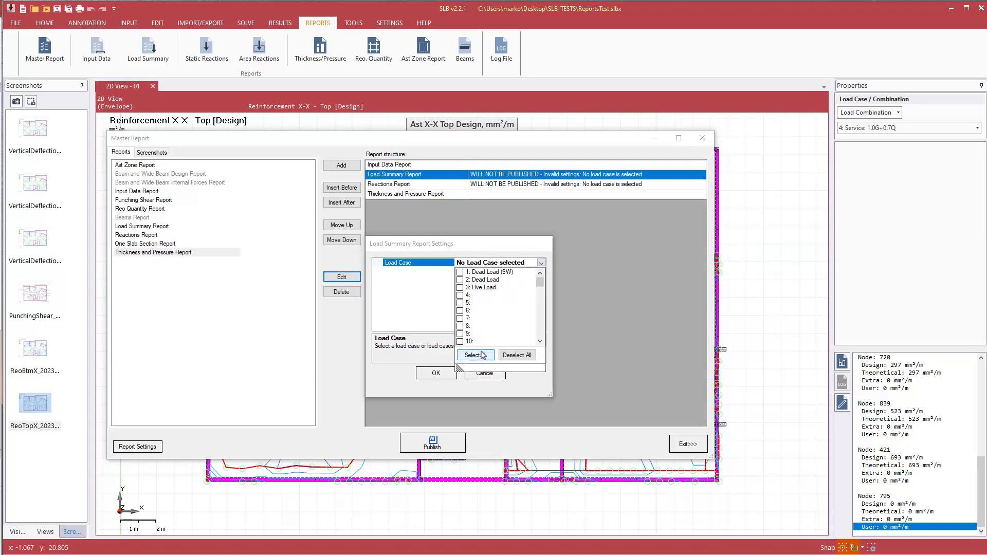
click(474, 354)
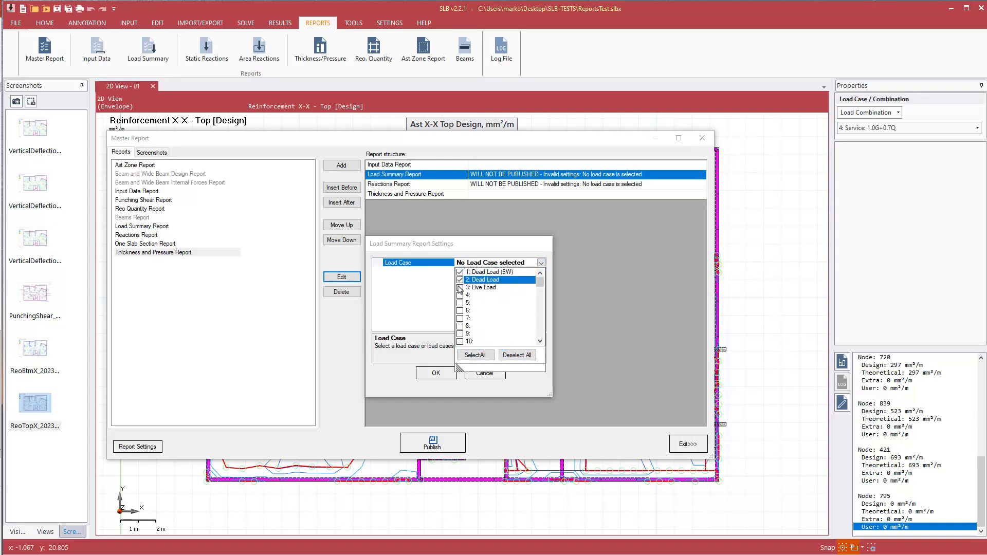
click(460, 288)
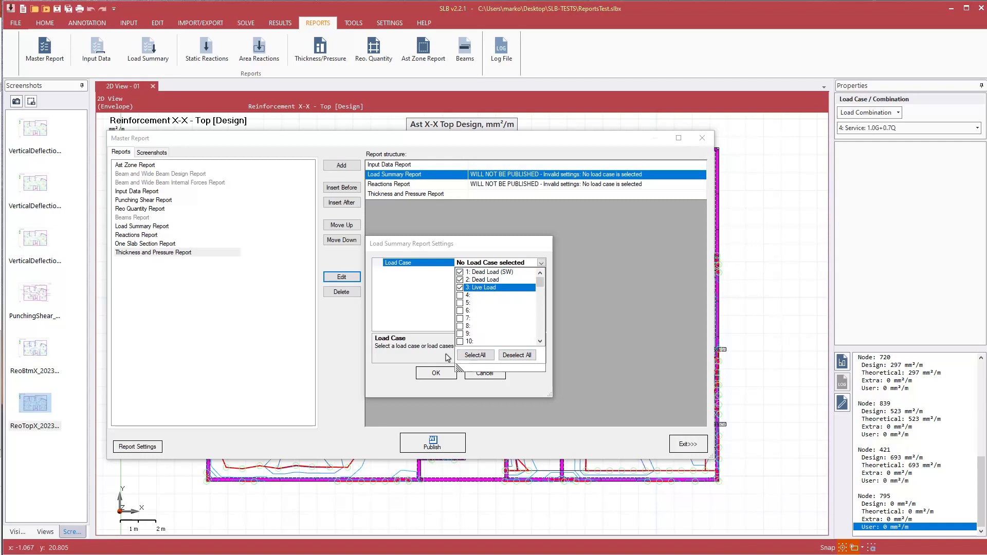
click(435, 372)
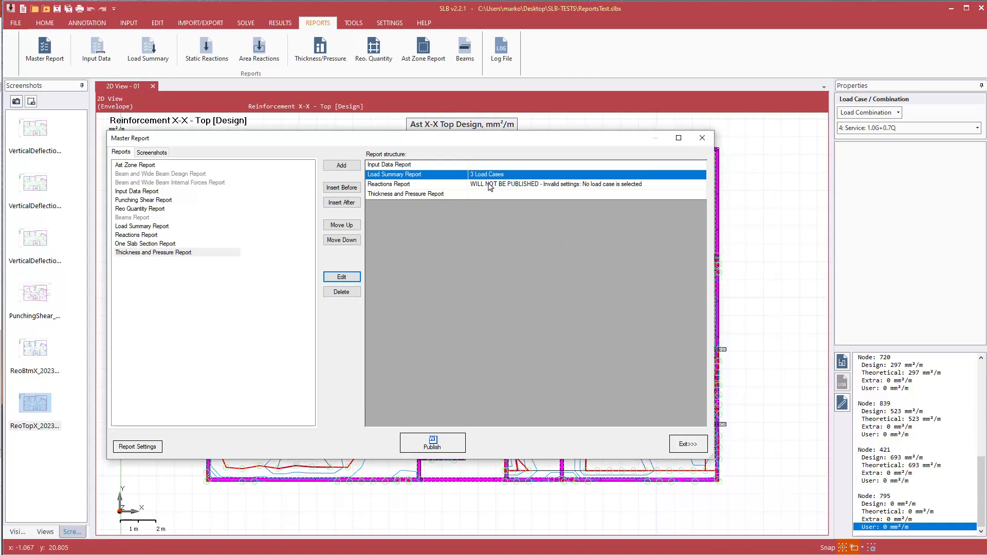
Switch the Reactions Report from load cases to load combinations
click(341, 277)
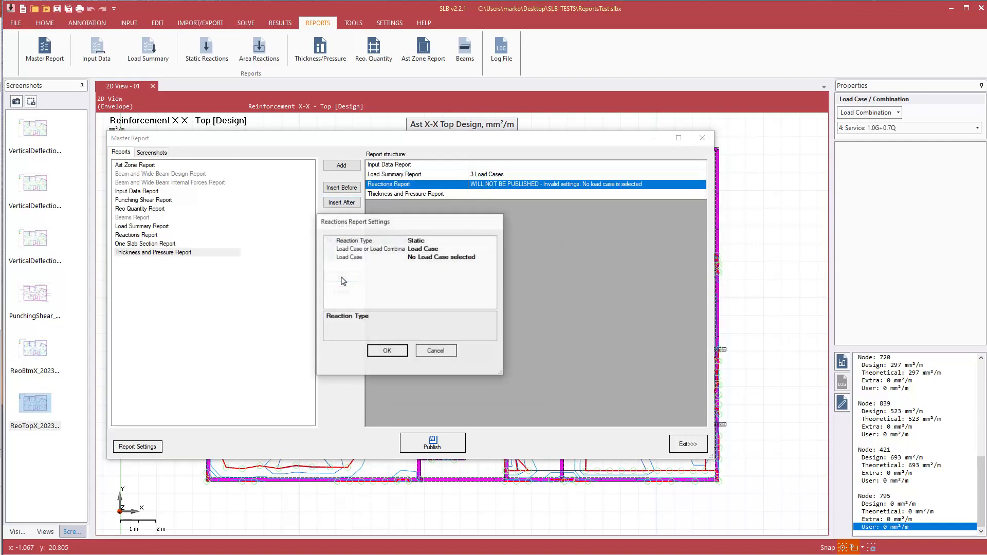
click(370, 249)
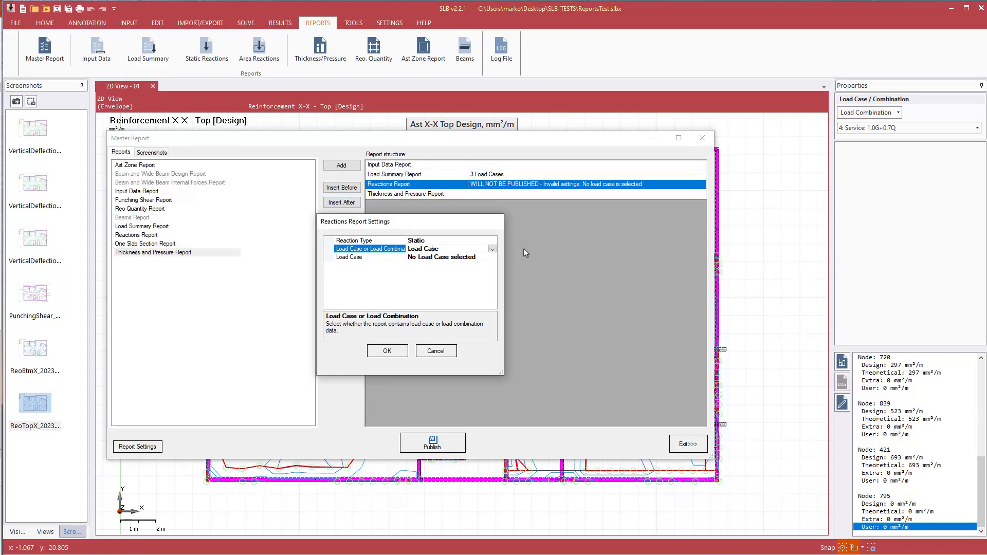
click(493, 249)
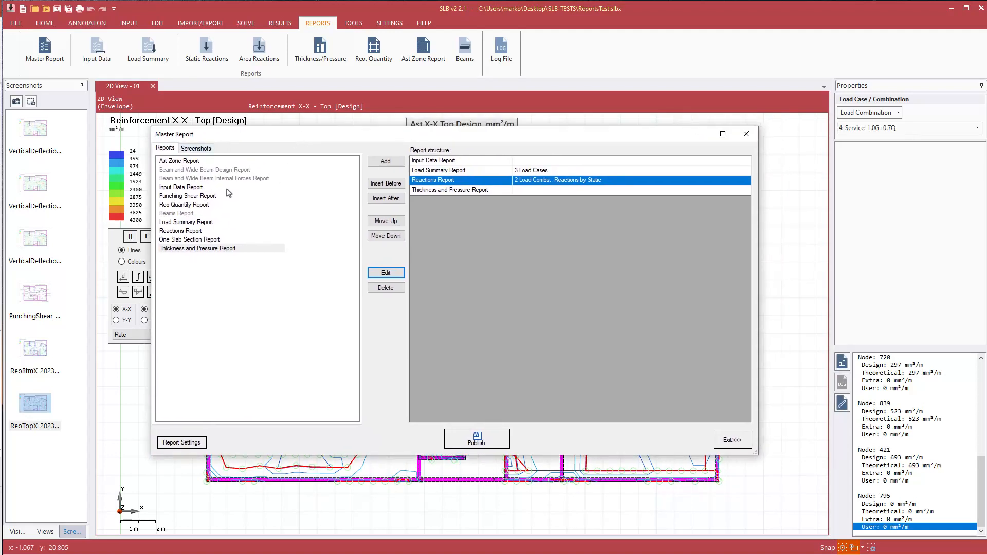
Insert the VerticalDeflection screenshots after the Thickness and Pressure Report
click(196, 148)
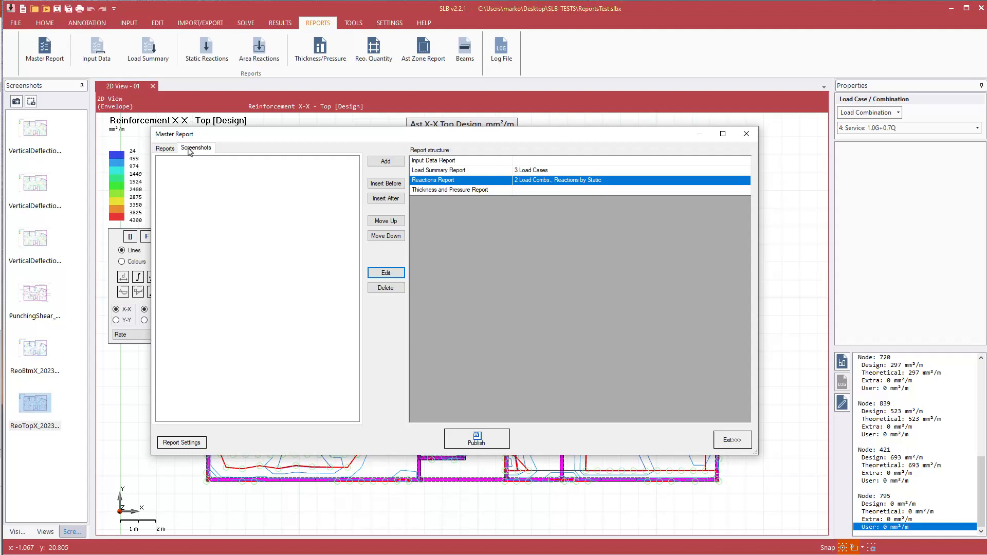
click(196, 148)
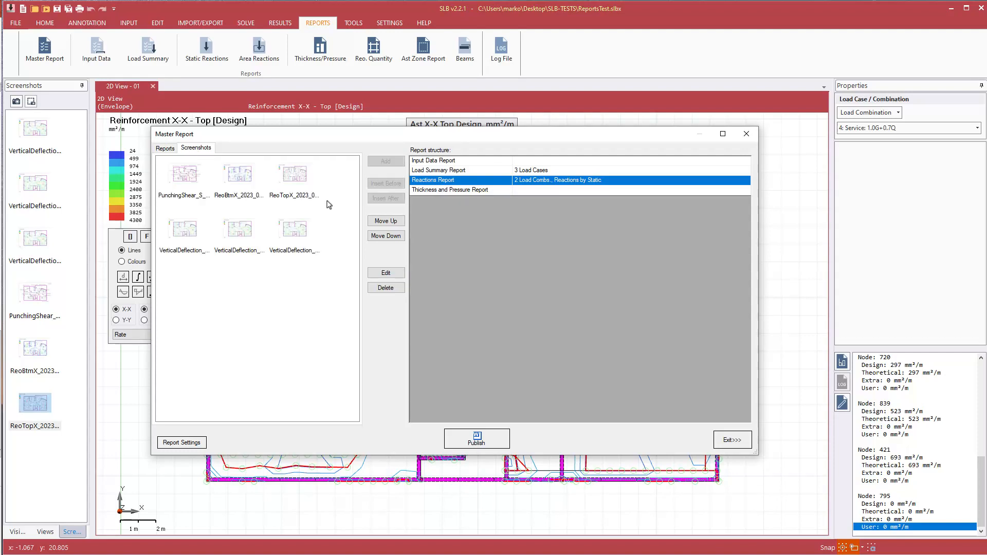
mouse_move(252, 191)
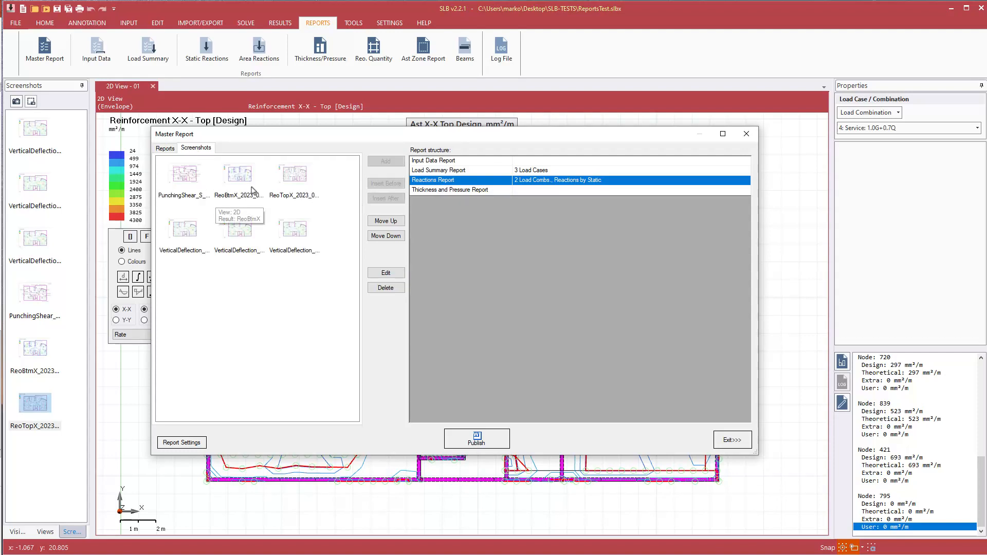
click(185, 229)
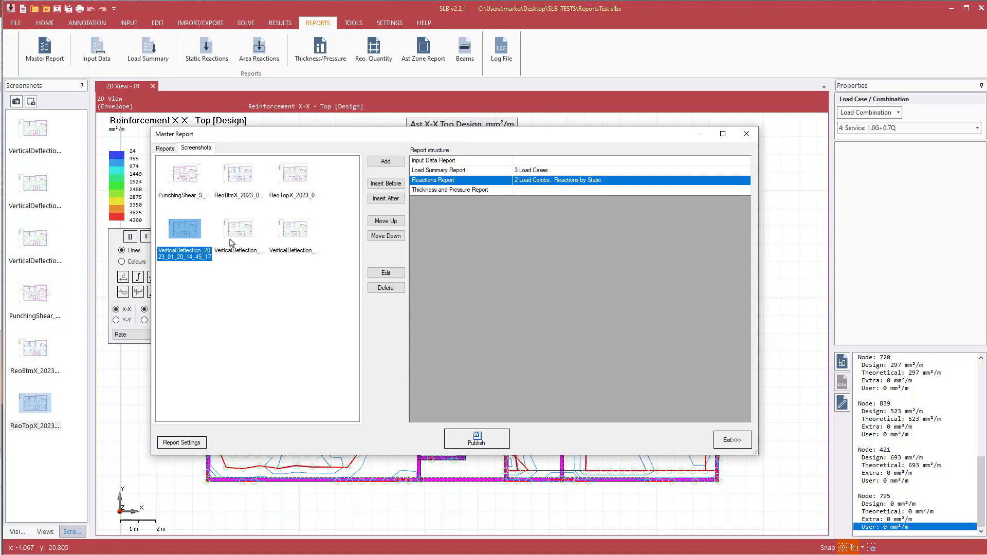
click(239, 227)
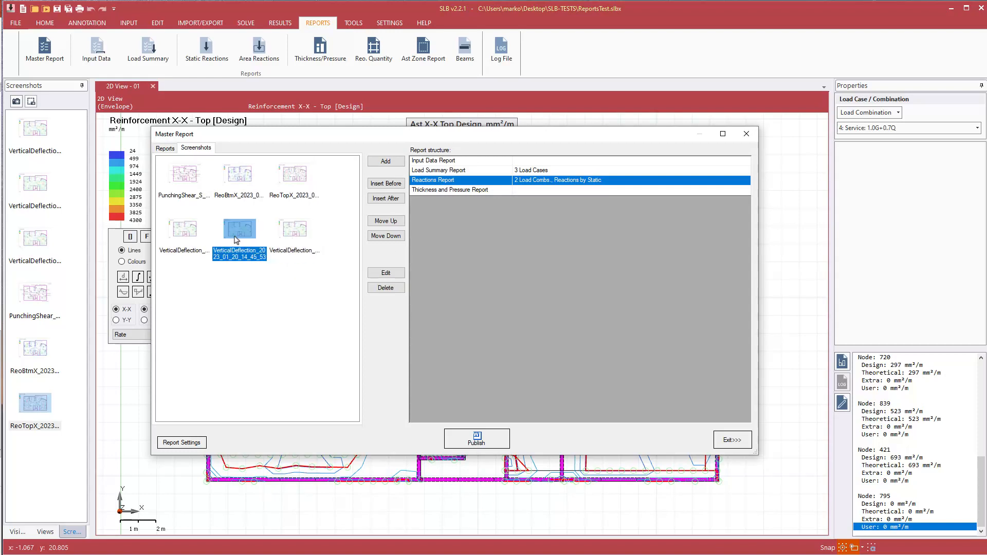
mouse_move(292, 229)
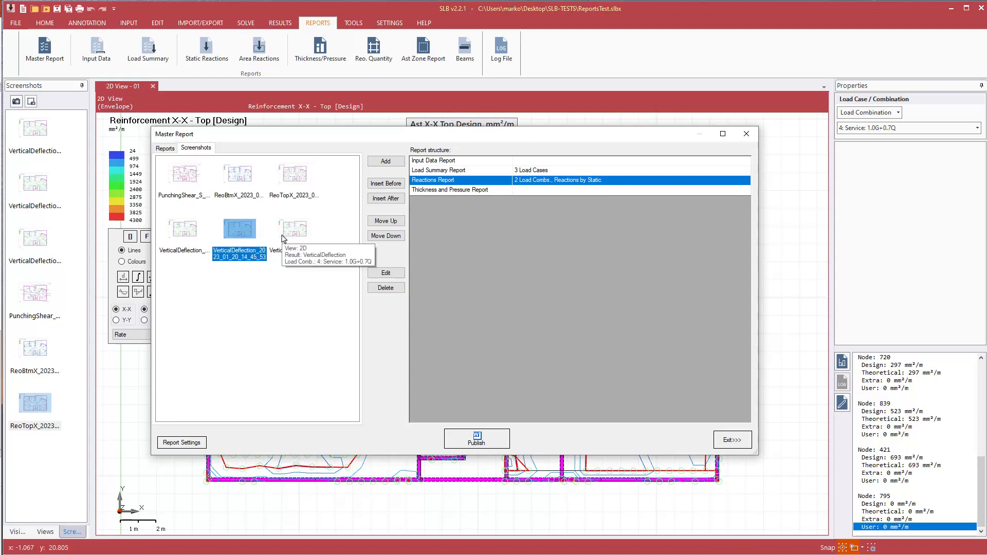
mouse_move(241, 237)
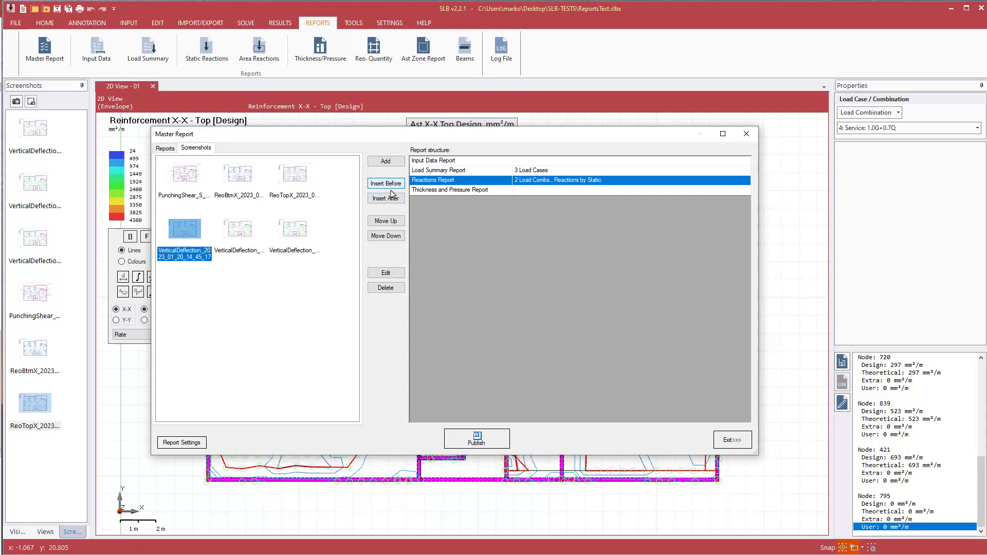
click(385, 198)
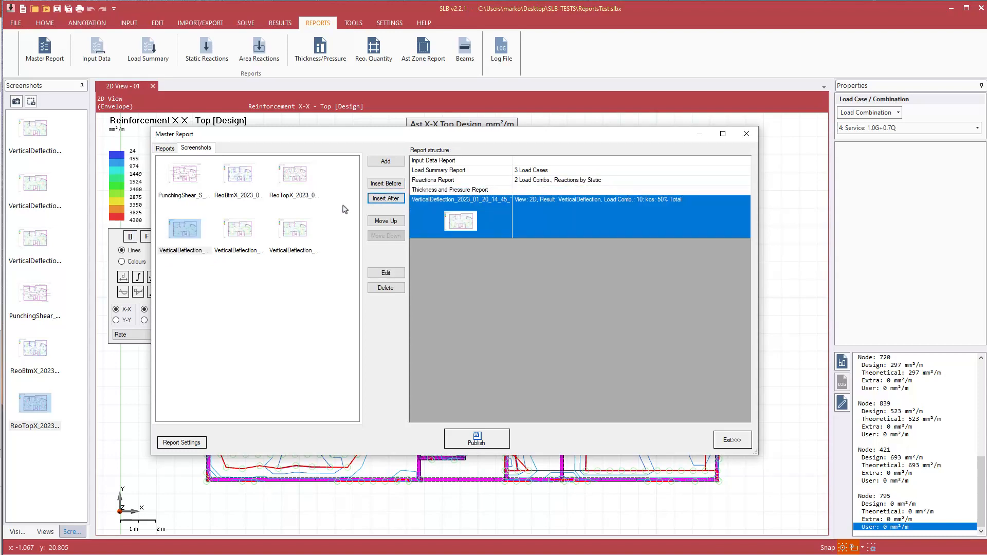
click(238, 228)
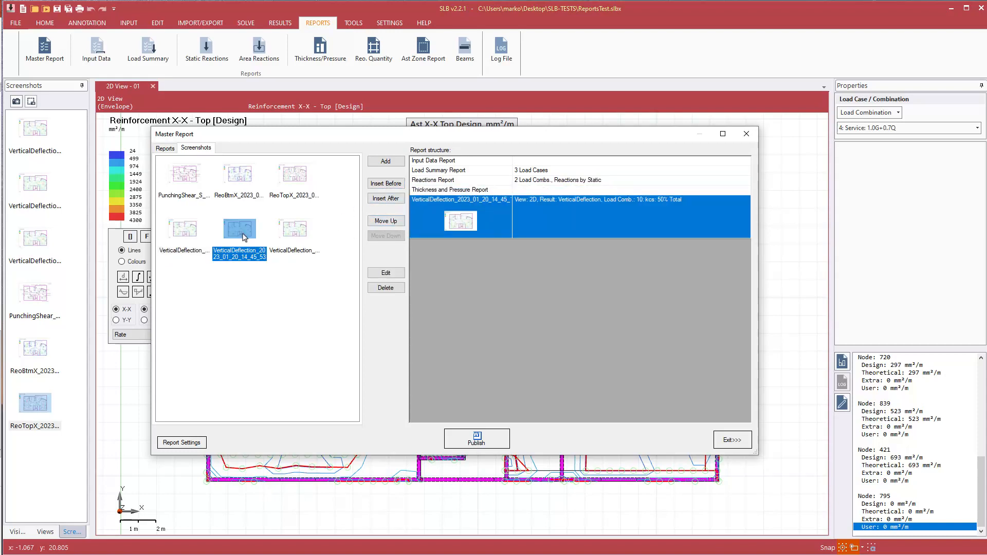
click(385, 199)
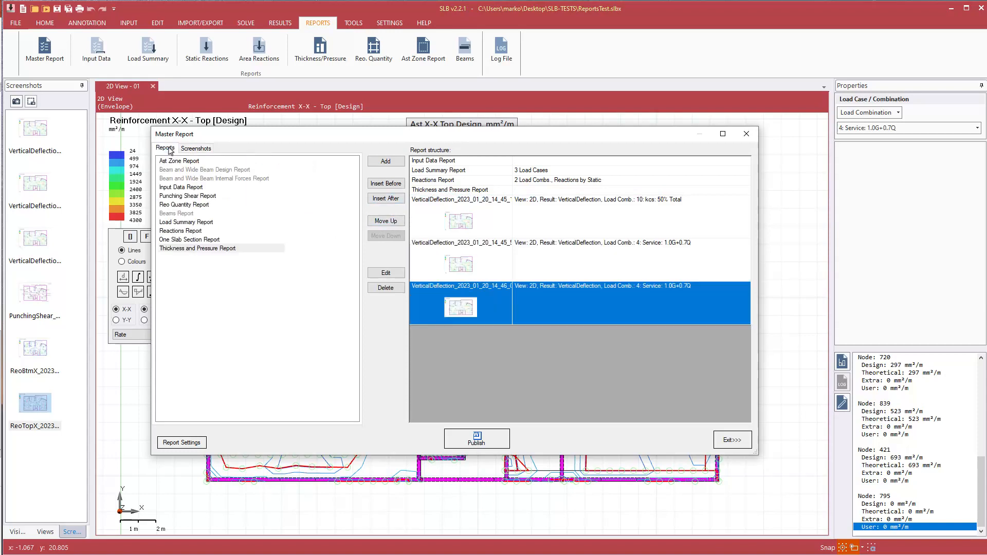
Append a Punching Shear Report followed by the PunchingShear envelope screenshot
click(188, 196)
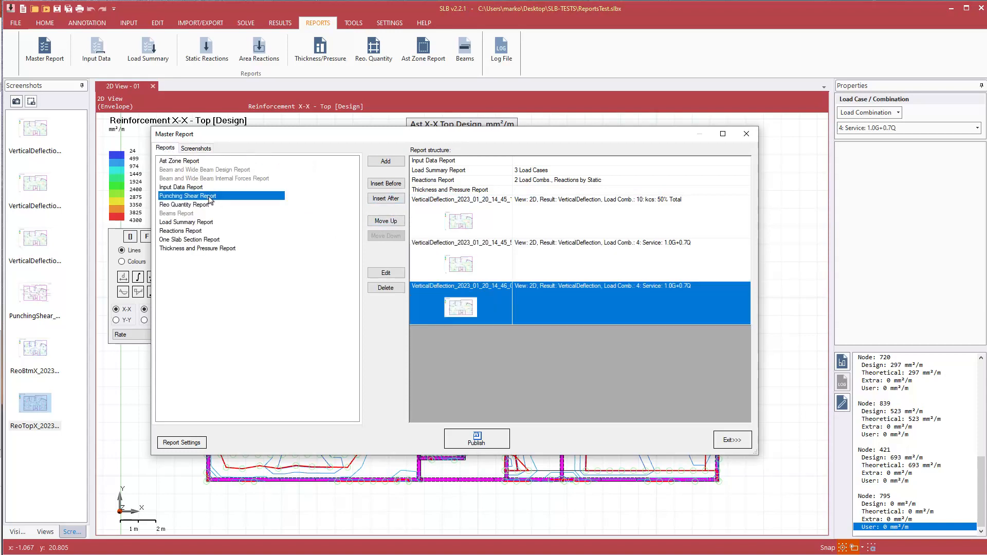
click(386, 198)
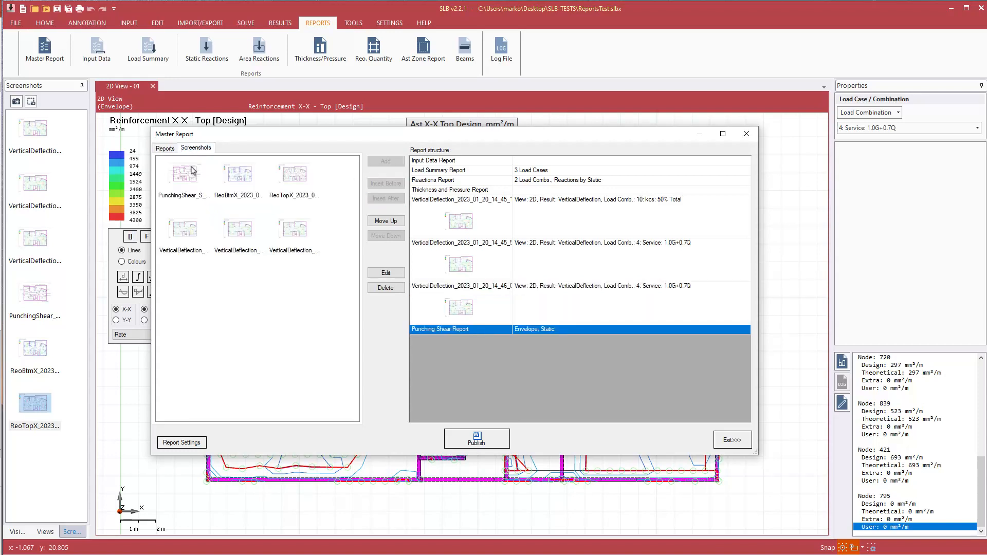
click(184, 174)
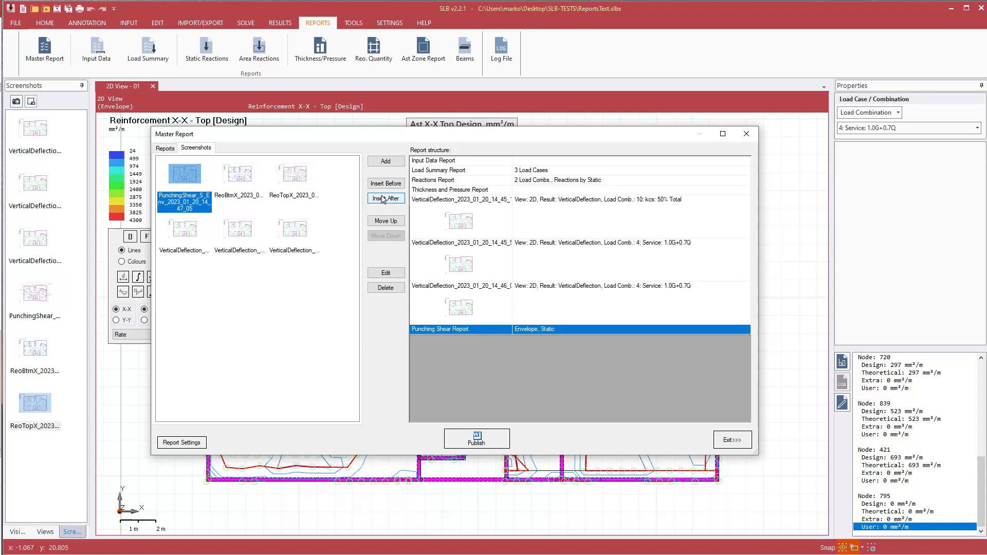
click(385, 198)
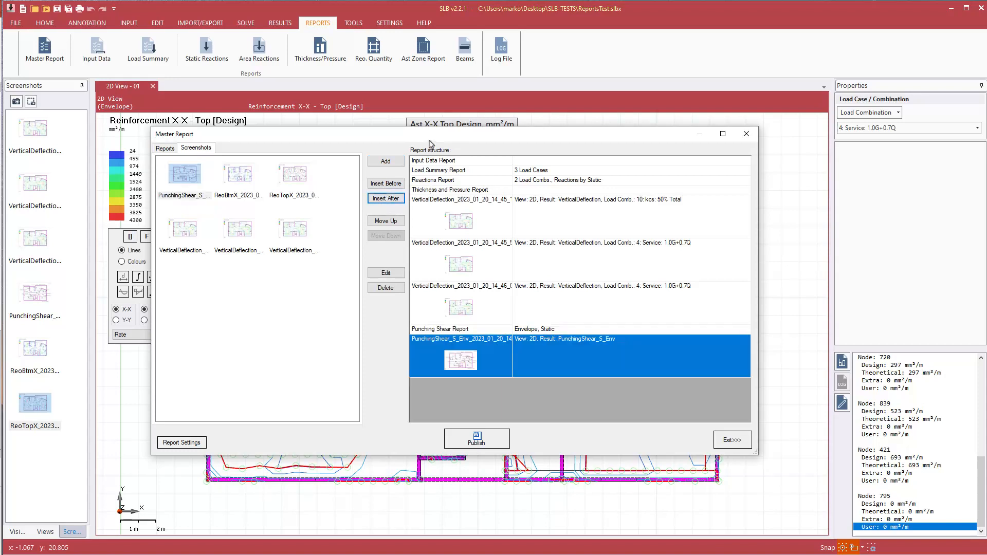
mouse_move(463, 124)
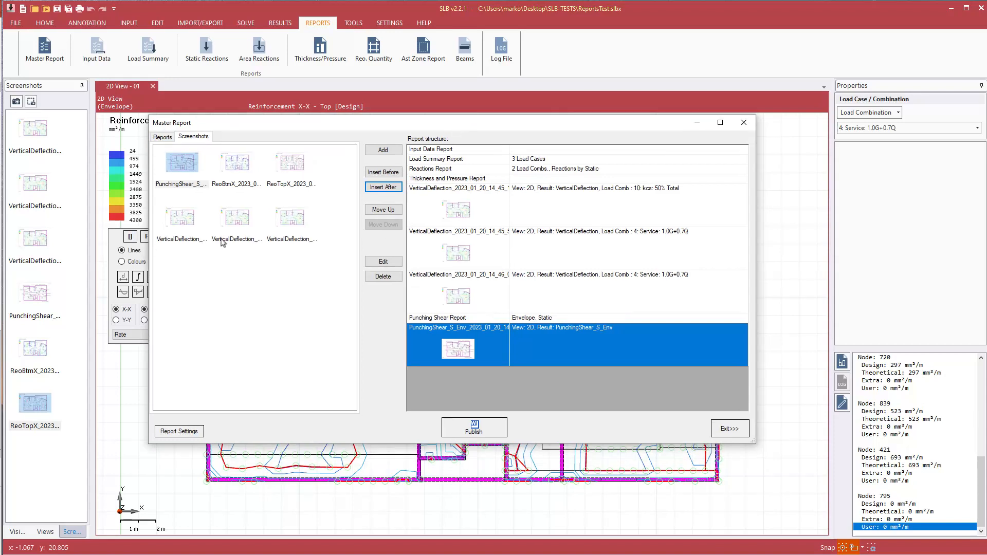
Tick 'Include cover page' in Report Settings and apply
click(178, 432)
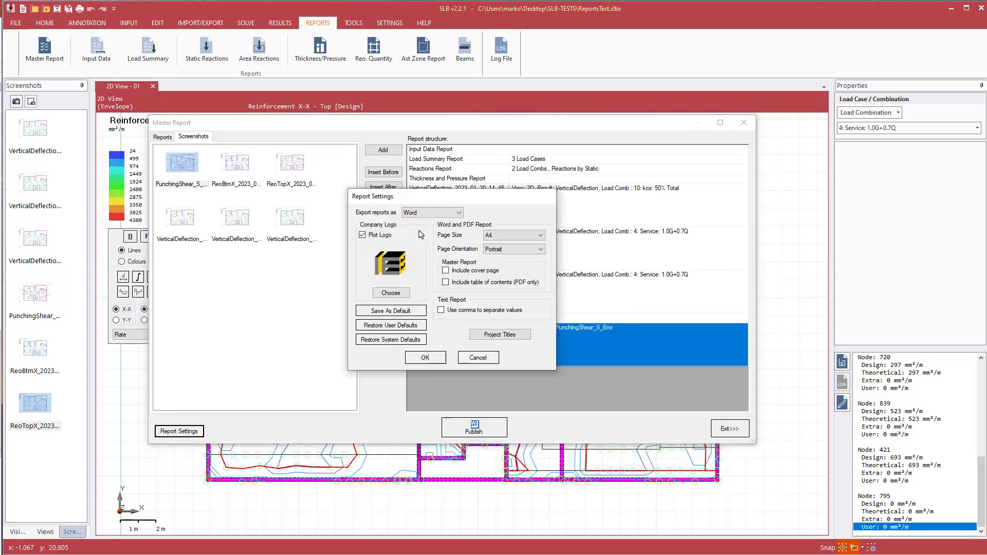
mouse_move(451, 255)
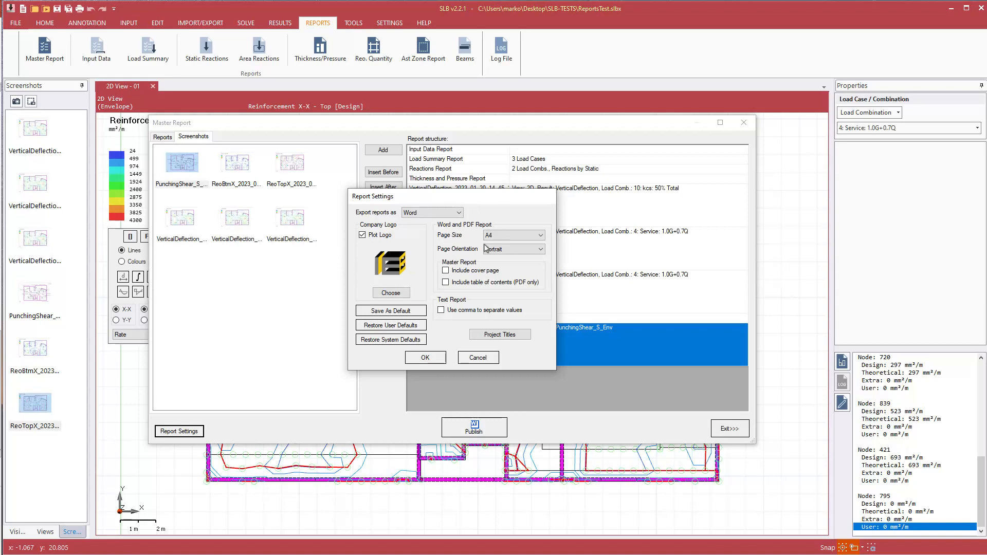
click(446, 270)
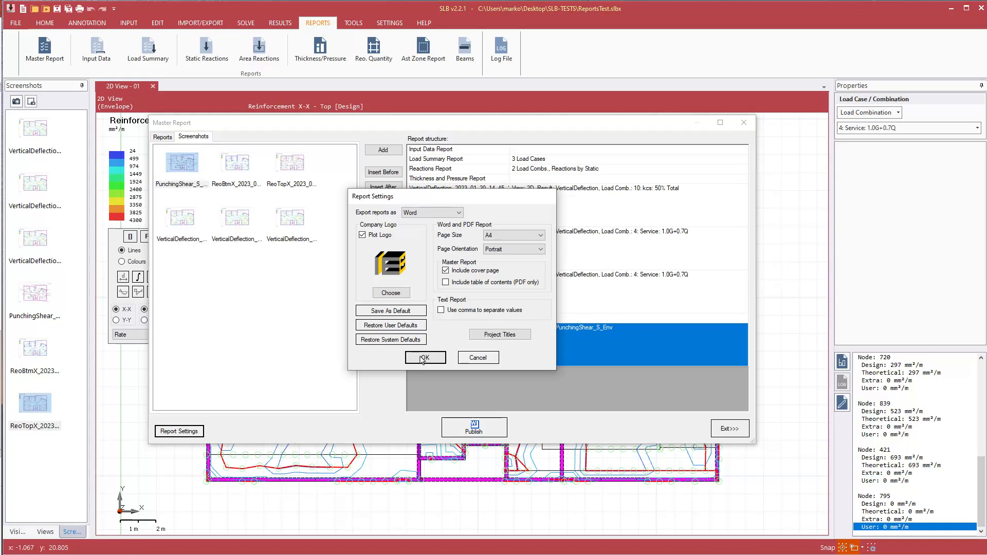
click(426, 358)
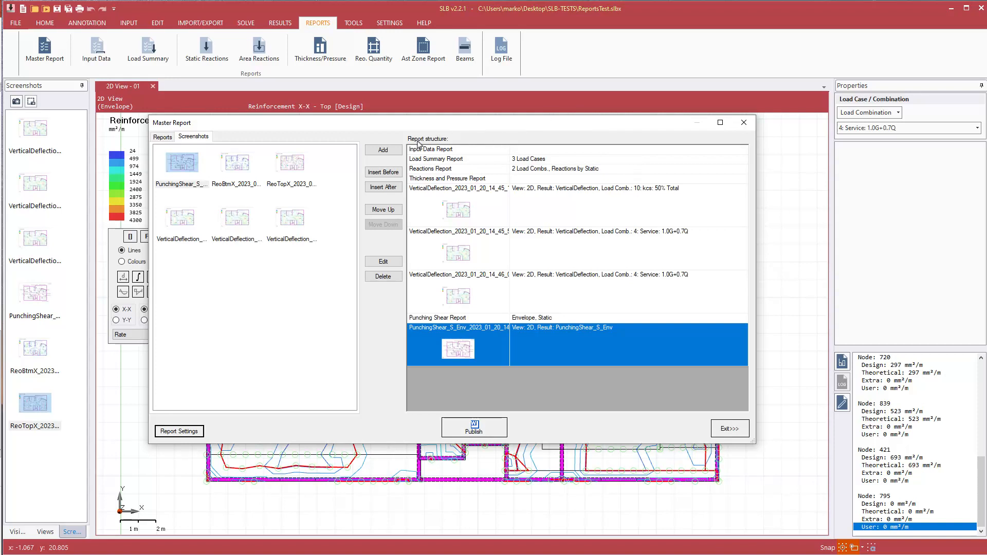
mouse_move(629, 196)
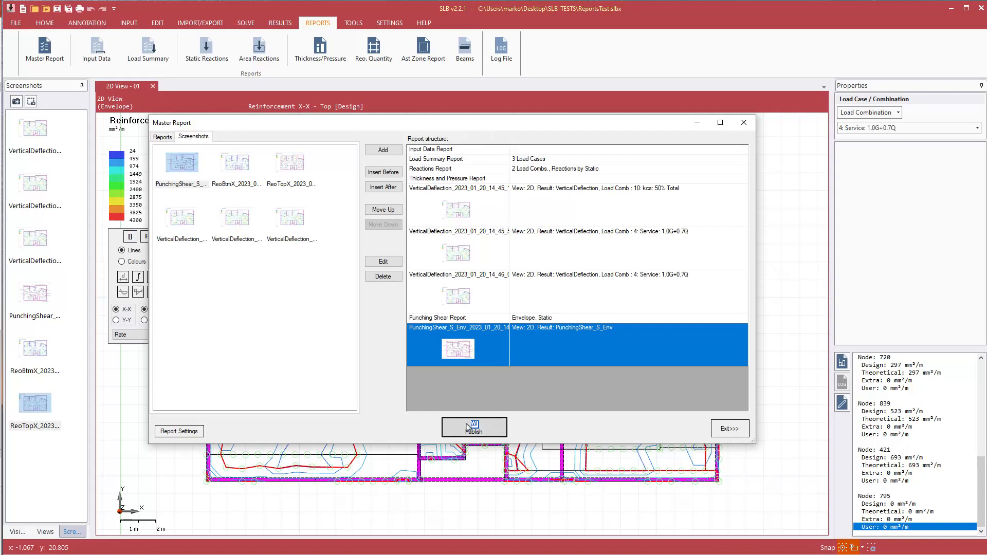
Publish the master report, overwriting Report.docx
click(473, 429)
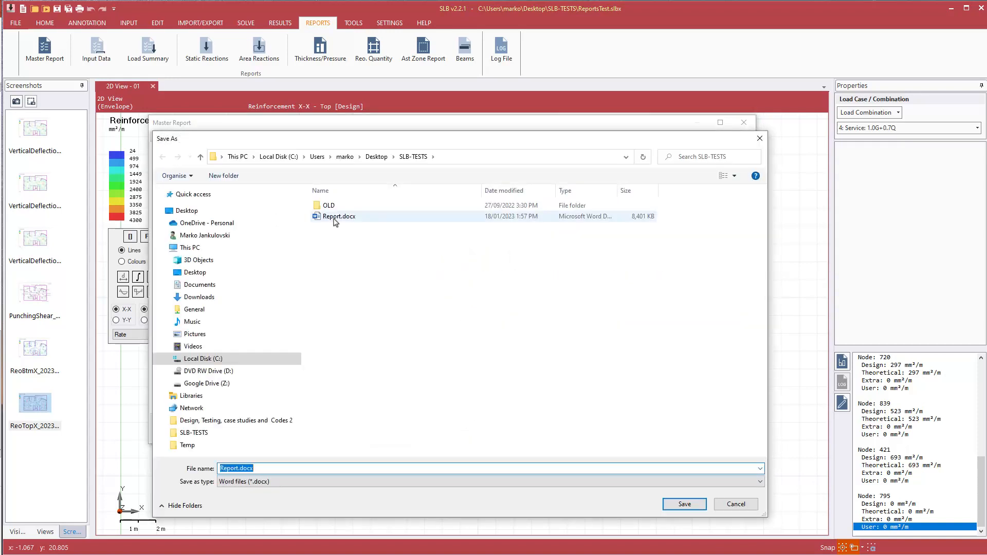
click(683, 505)
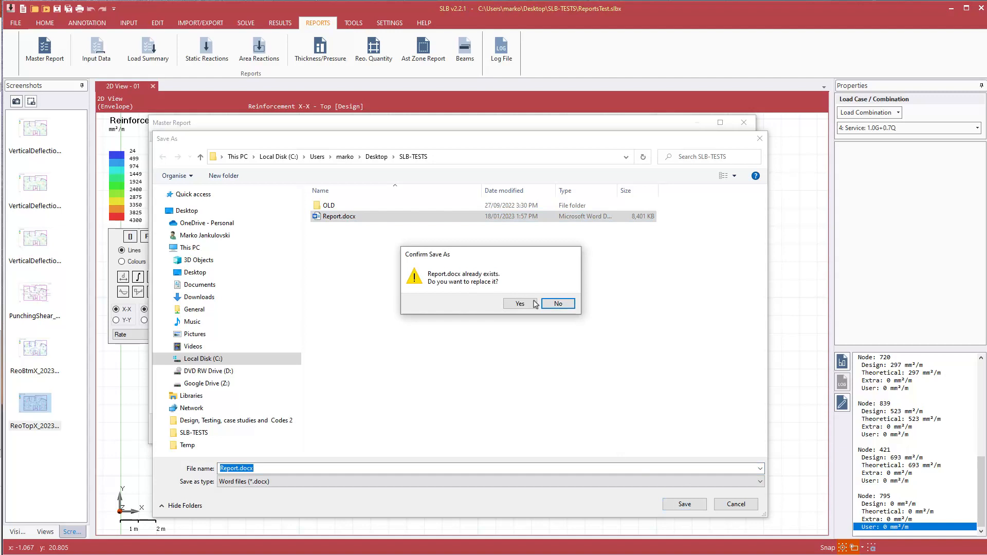
click(518, 303)
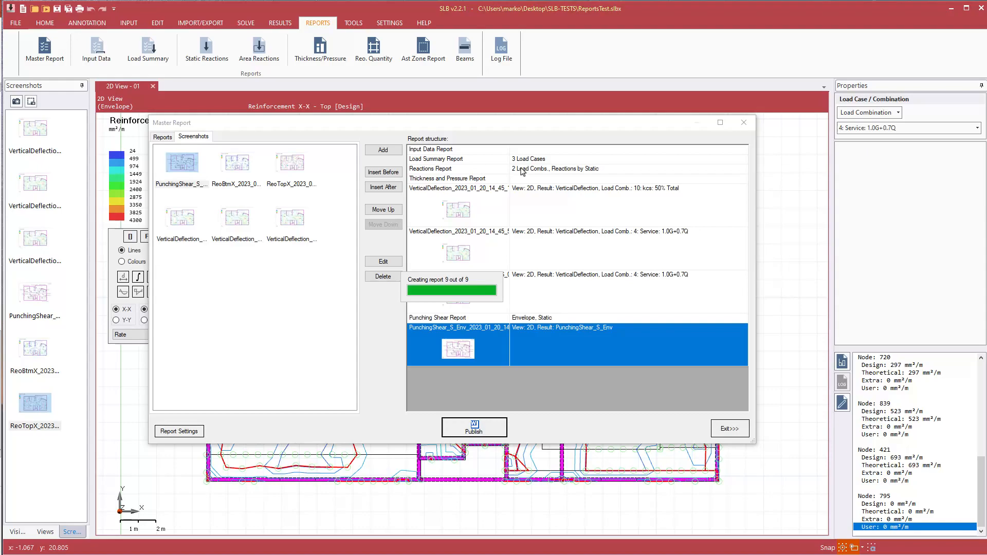
click(474, 427)
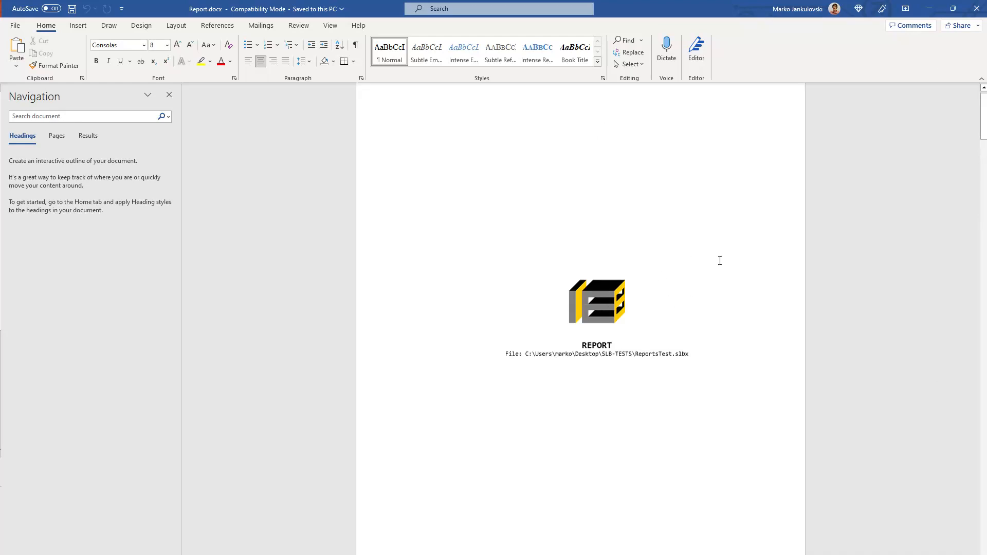
scroll(down, 3)
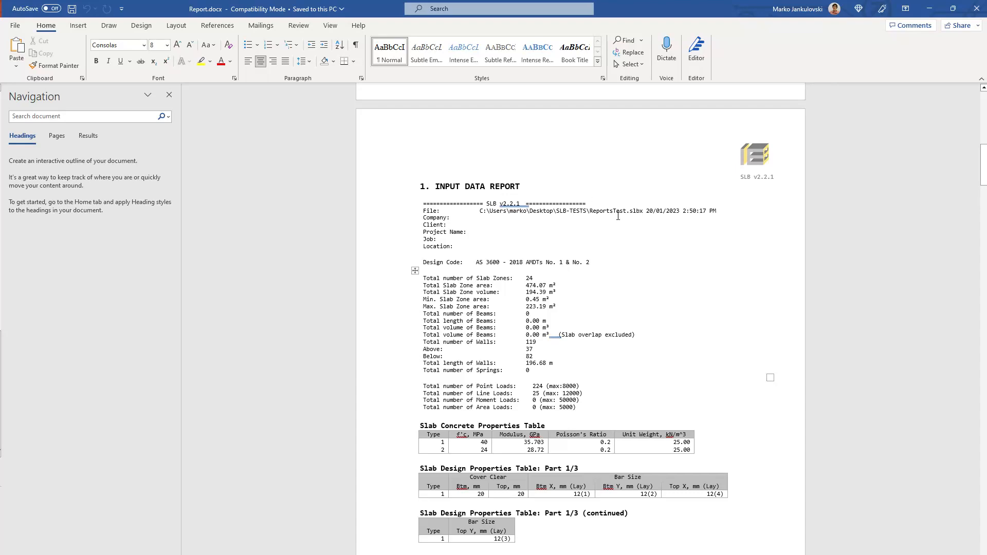
scroll(down, 3)
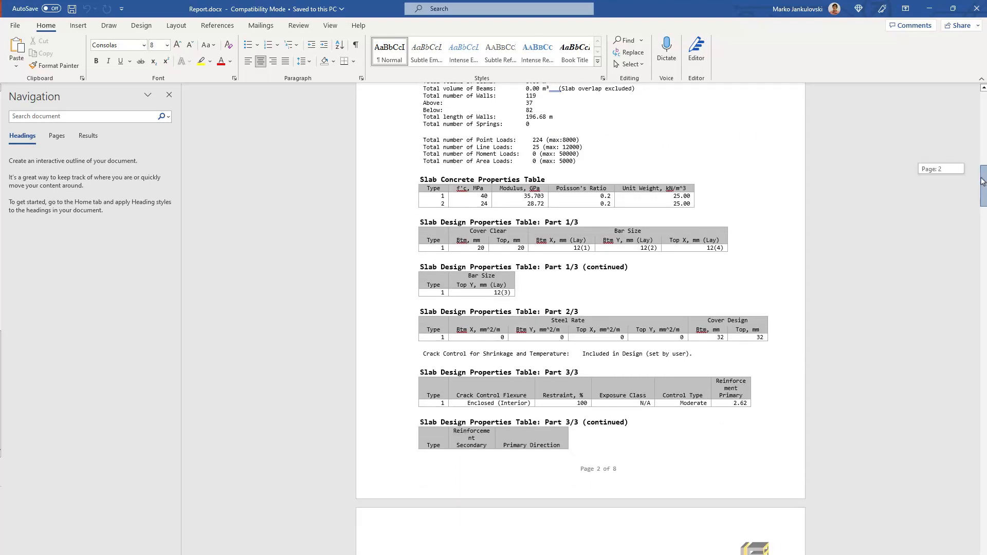
scroll(down, 3)
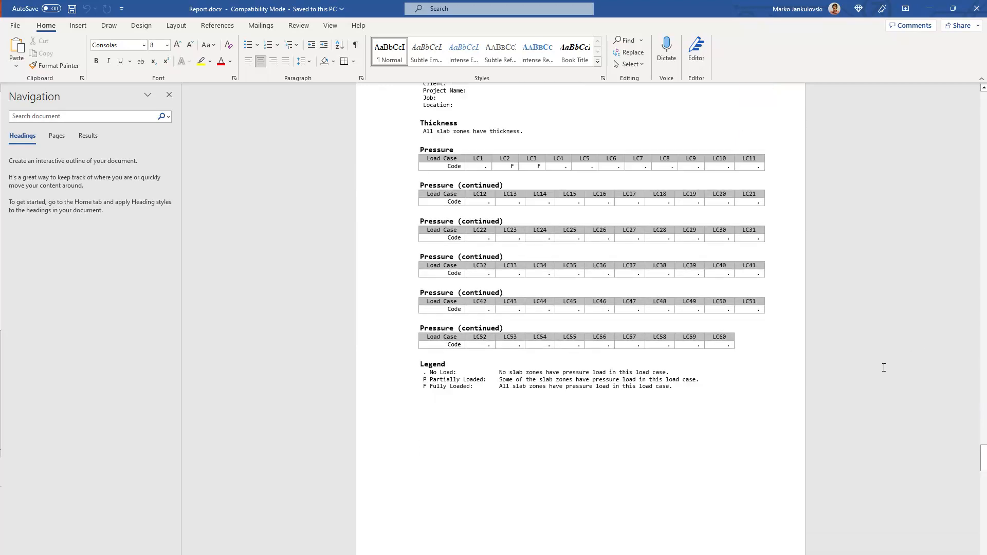
scroll(down, 3)
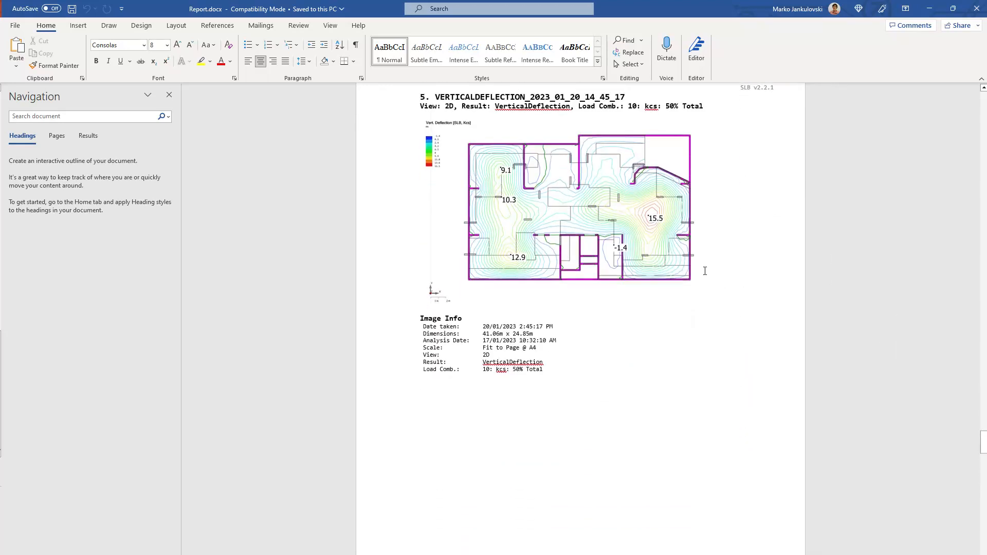
scroll(down, 3)
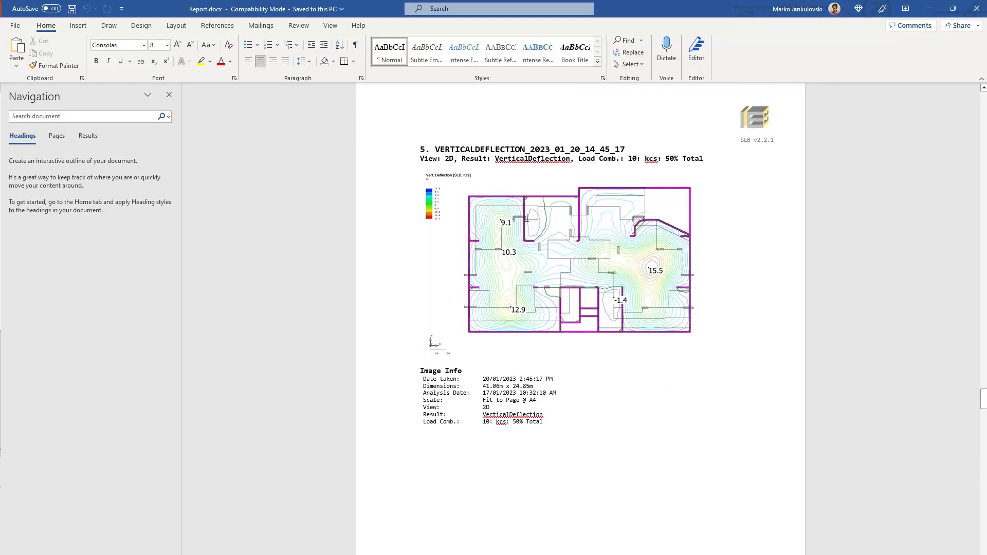
scroll(down, 3)
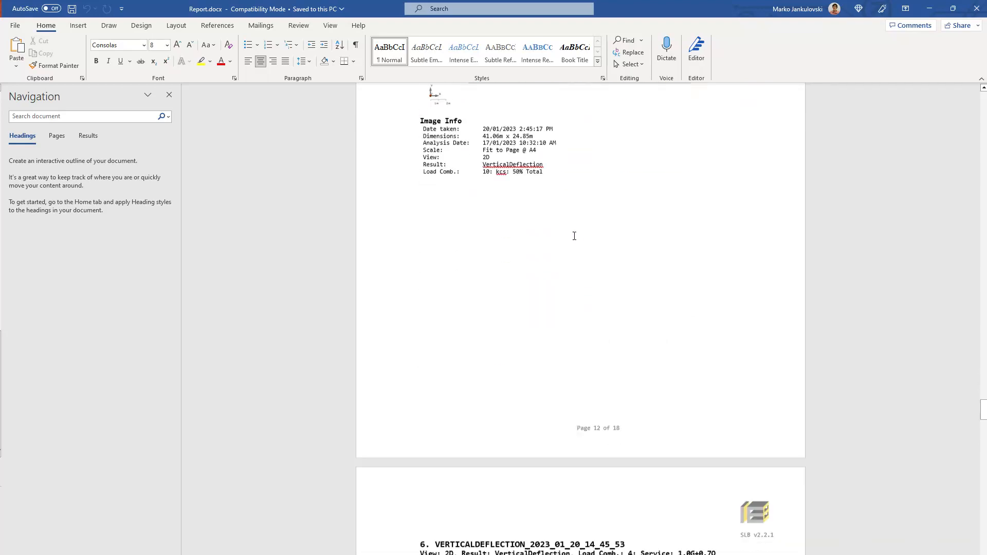
scroll(down, 3)
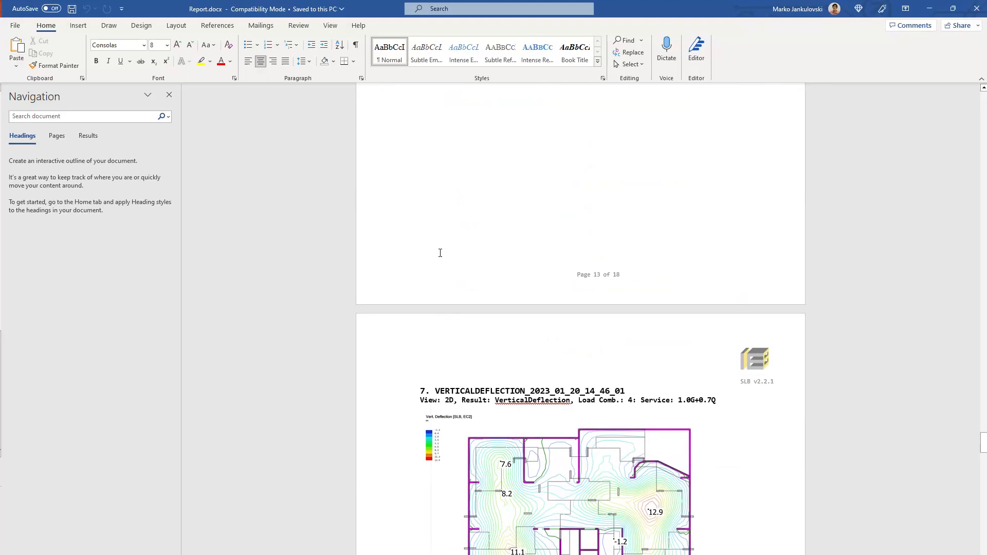
scroll(down, 3)
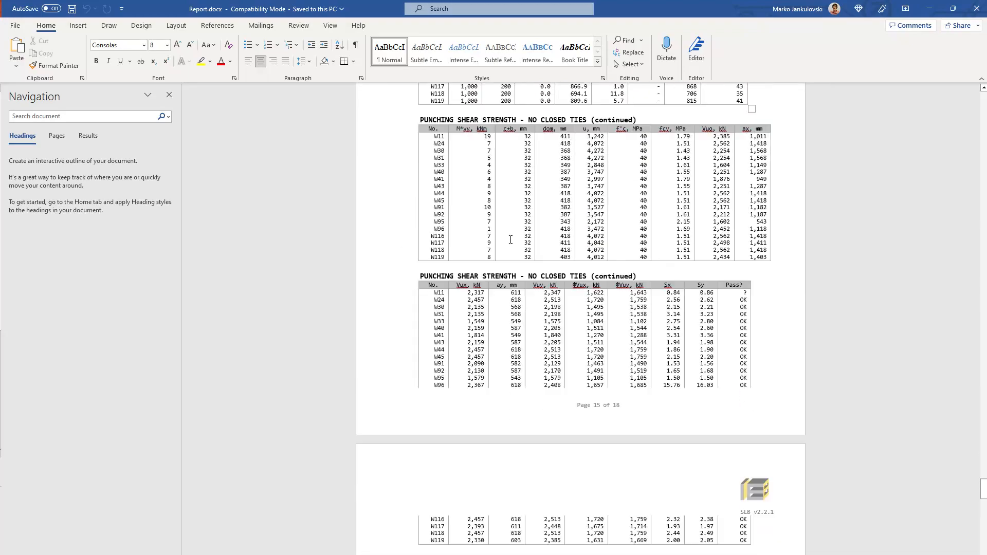
scroll(down, 3)
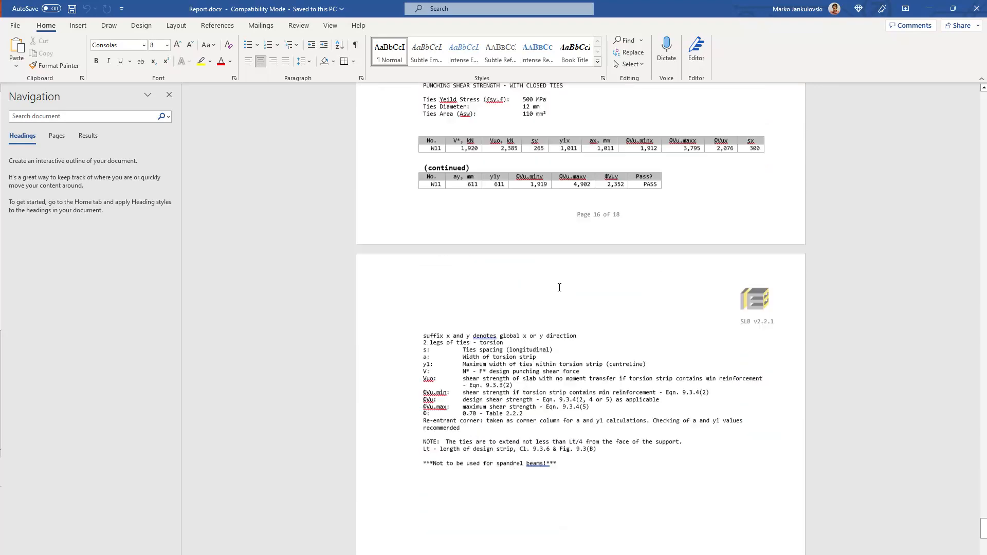
scroll(down, 3)
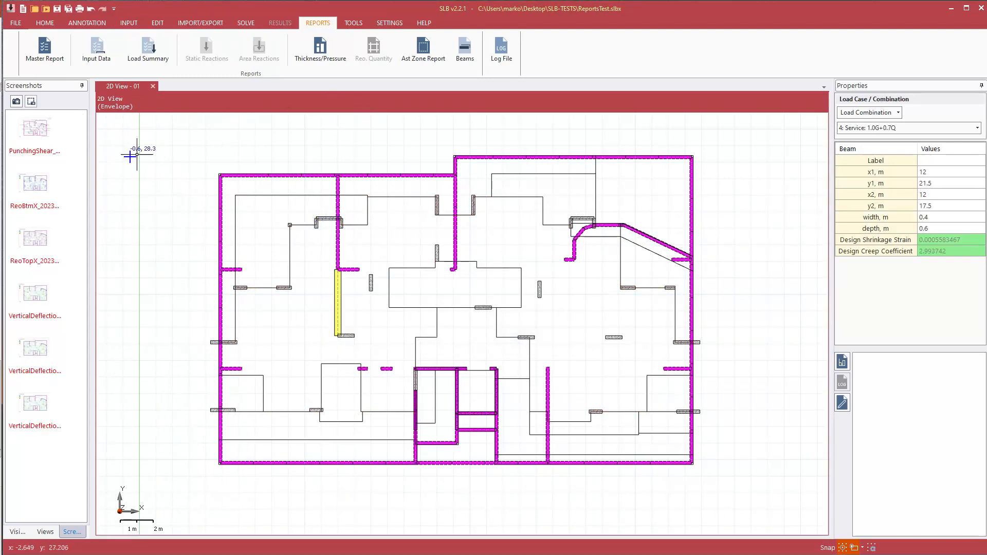
Preview the punching shear envelope and bottom X reinforcement screenshots
click(35, 128)
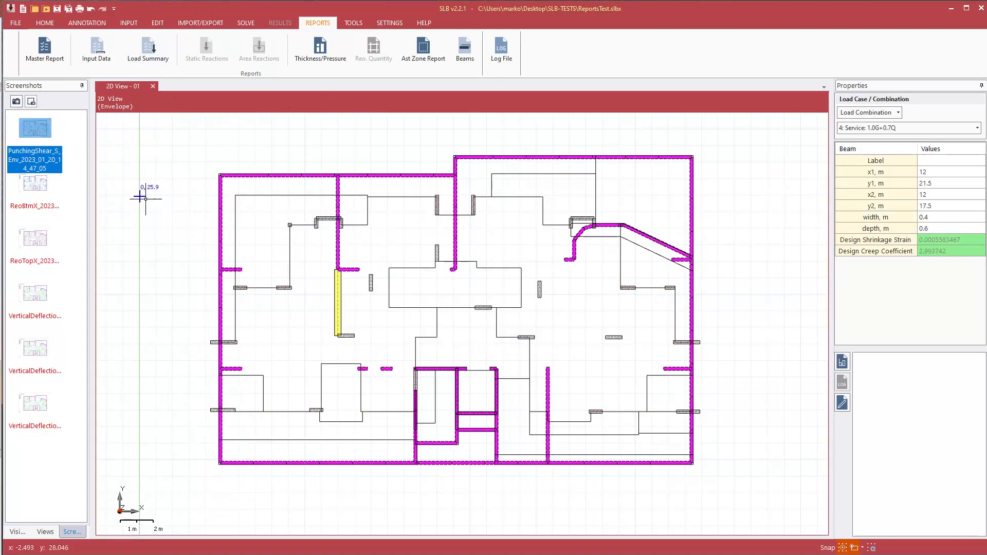
mouse_move(34, 182)
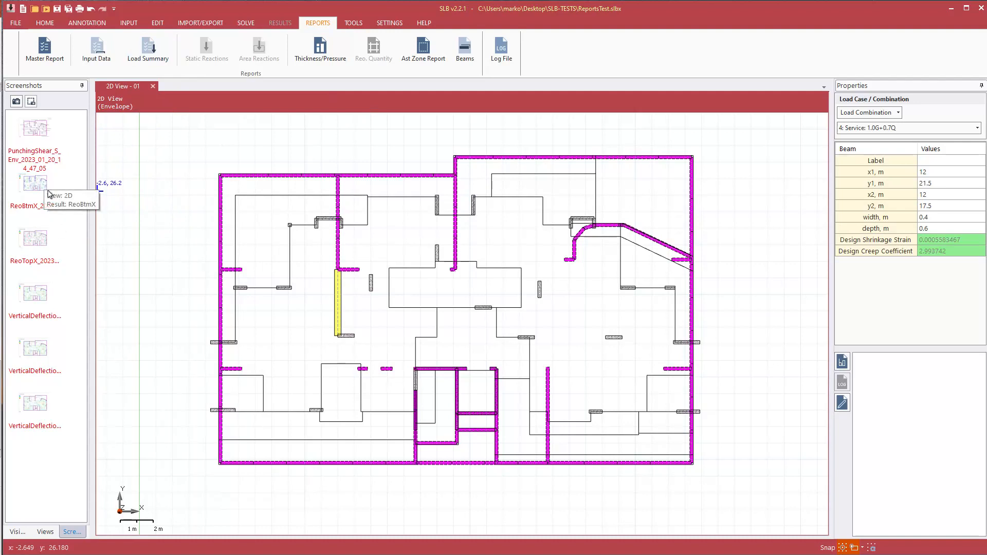
click(34, 183)
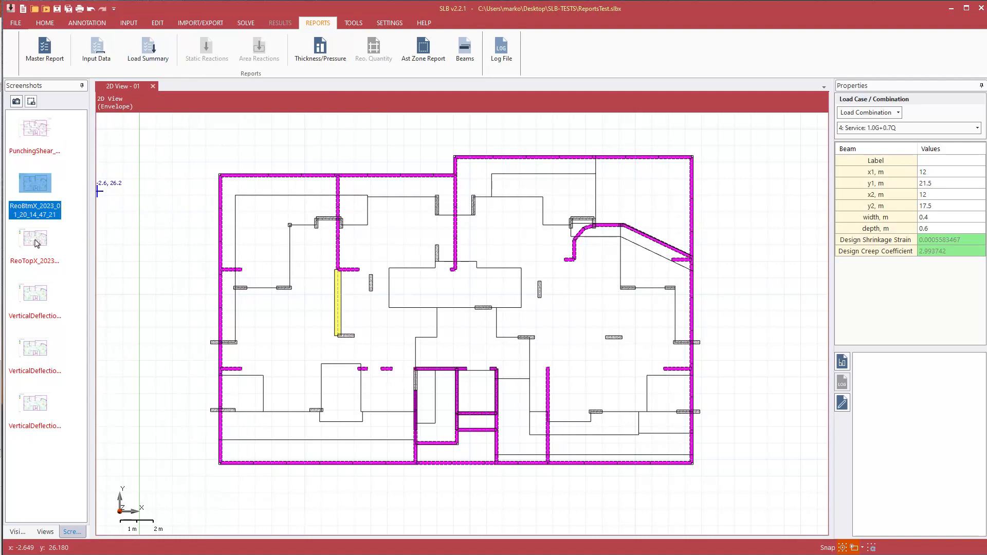
mouse_move(34, 183)
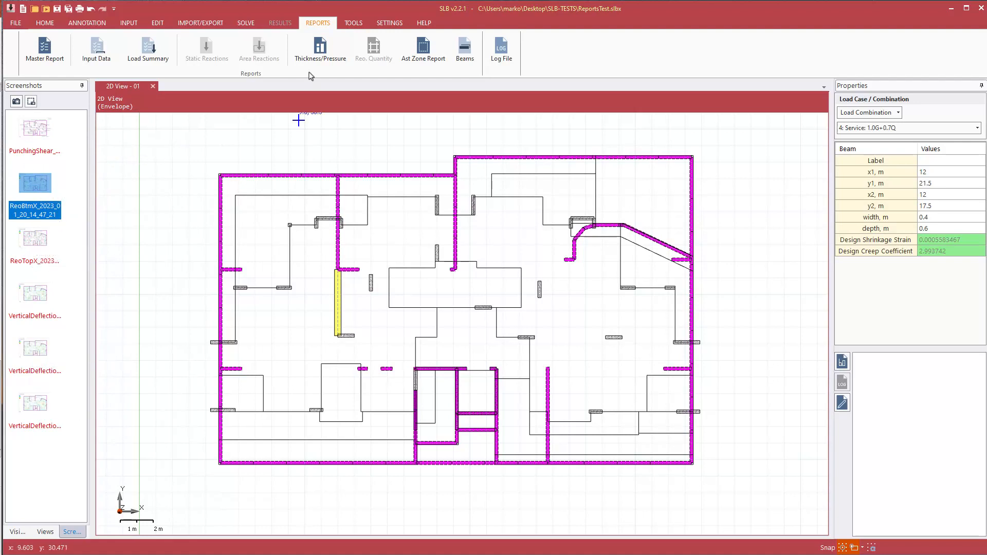
mouse_move(15, 163)
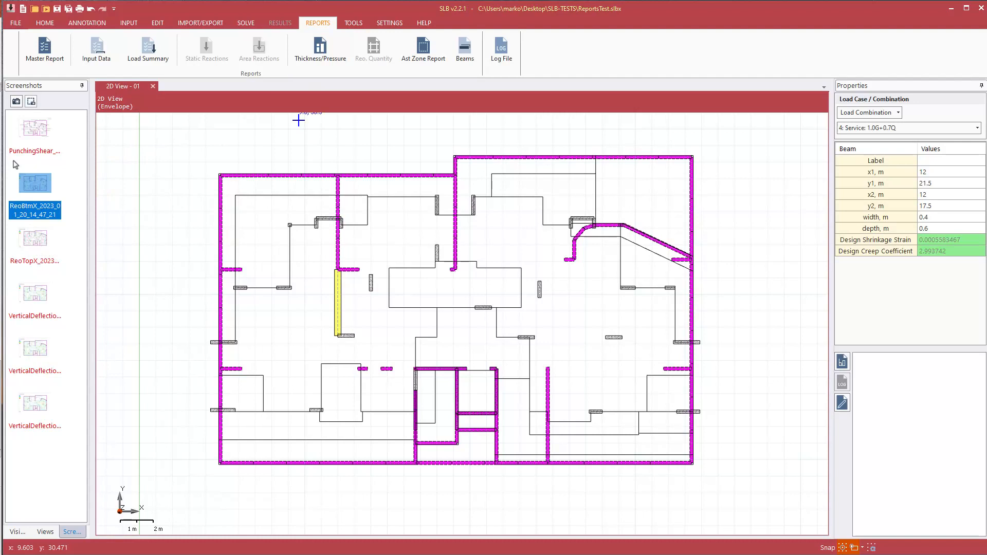